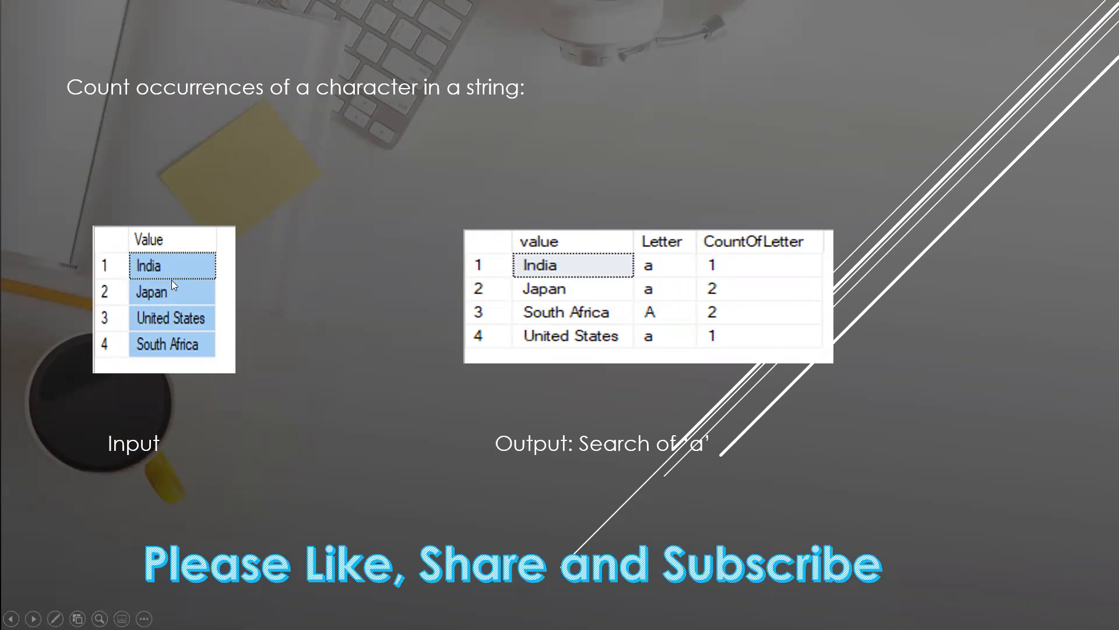
{"action": "mouse_move", "coordinate": [174, 367]}
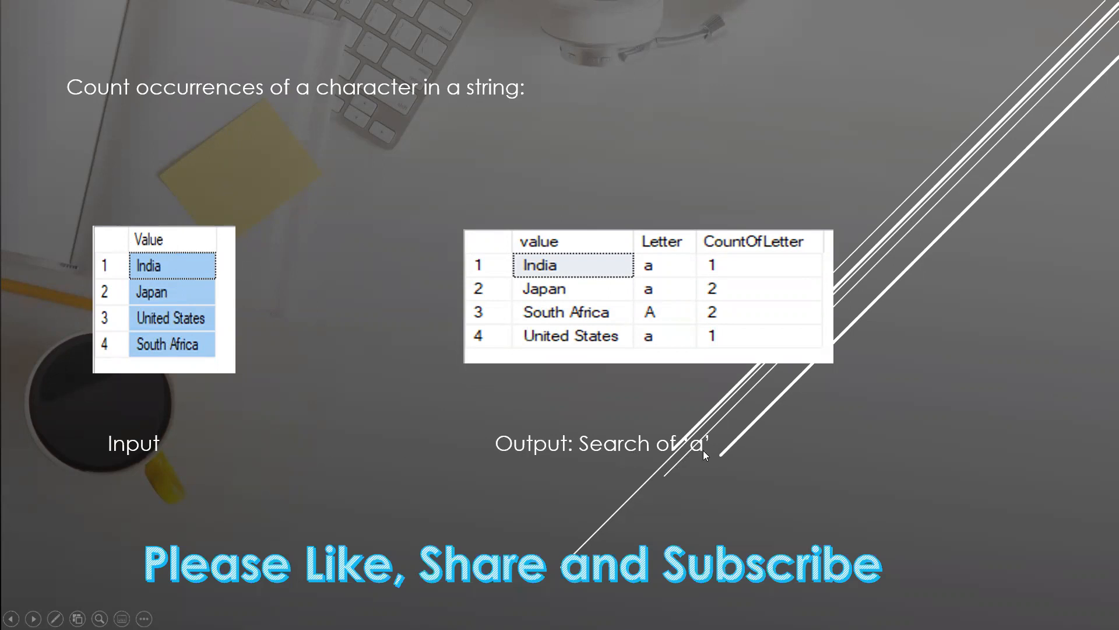
{"action": "mouse_move", "coordinate": [707, 435]}
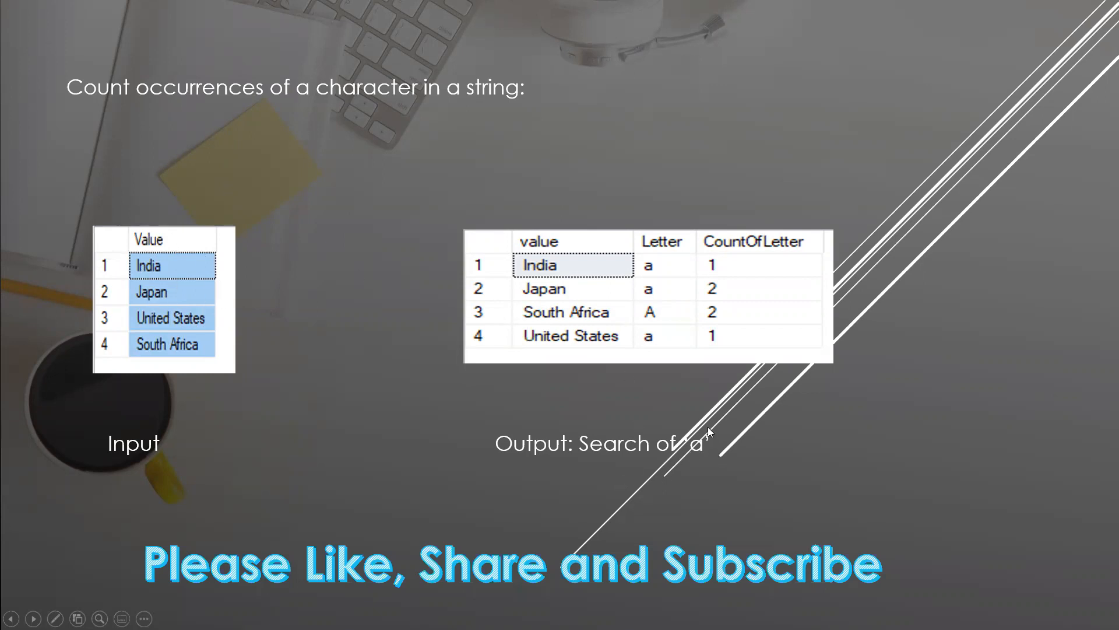
{"action": "mouse_move", "coordinate": [686, 299]}
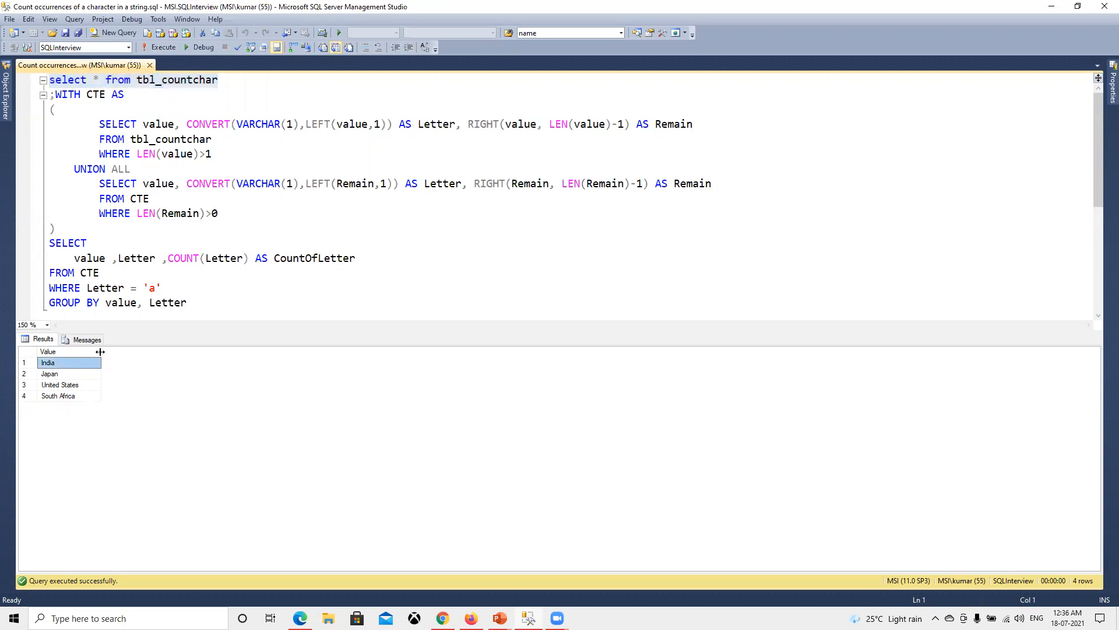
{"action": "mouse_move", "coordinate": [112, 360]}
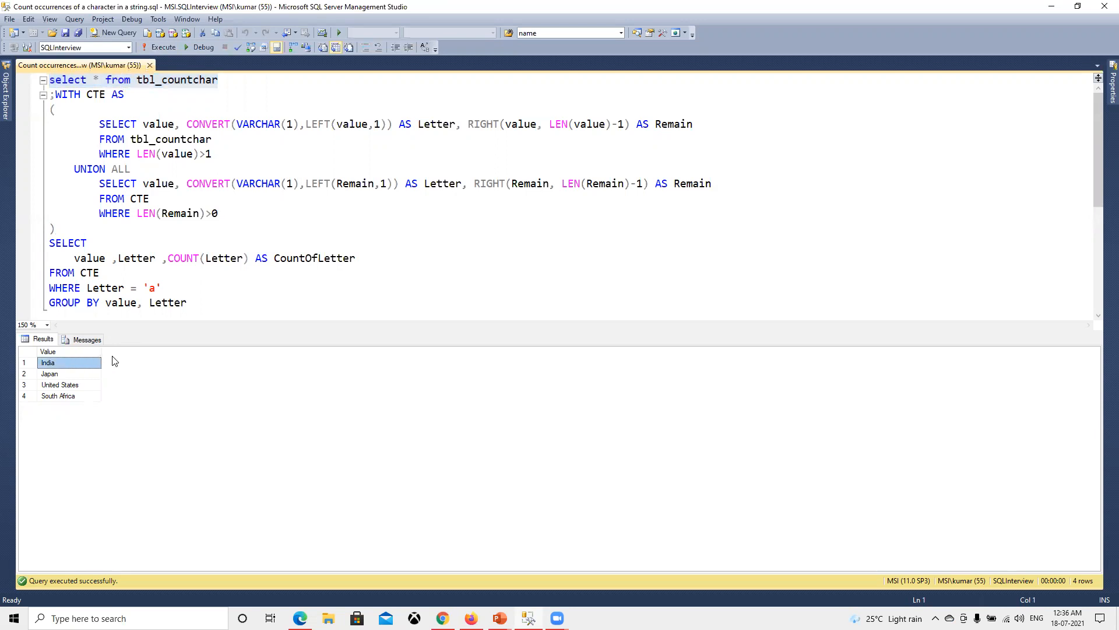
{"action": "mouse_move", "coordinate": [210, 194]}
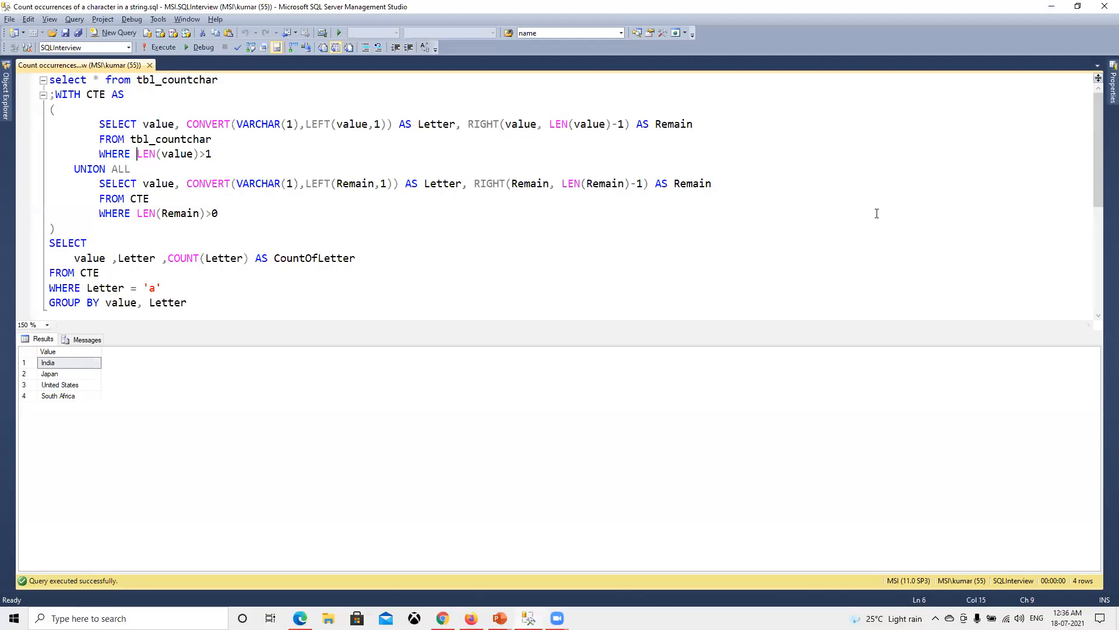
Run only the anchor SELECT lines, showing each country's first letter and remaining text (e.g. 'ndia')
{"action": "left_click", "coordinate": [92, 243]}
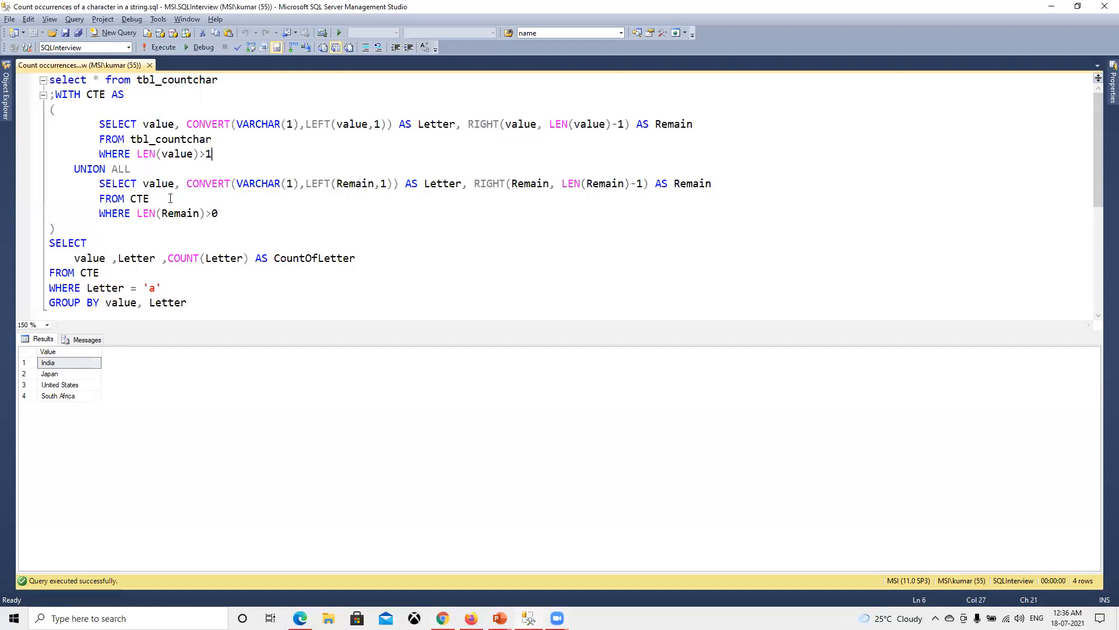
{"action": "left_click_drag", "start_coordinate": [211, 154], "coordinate": [98, 124]}
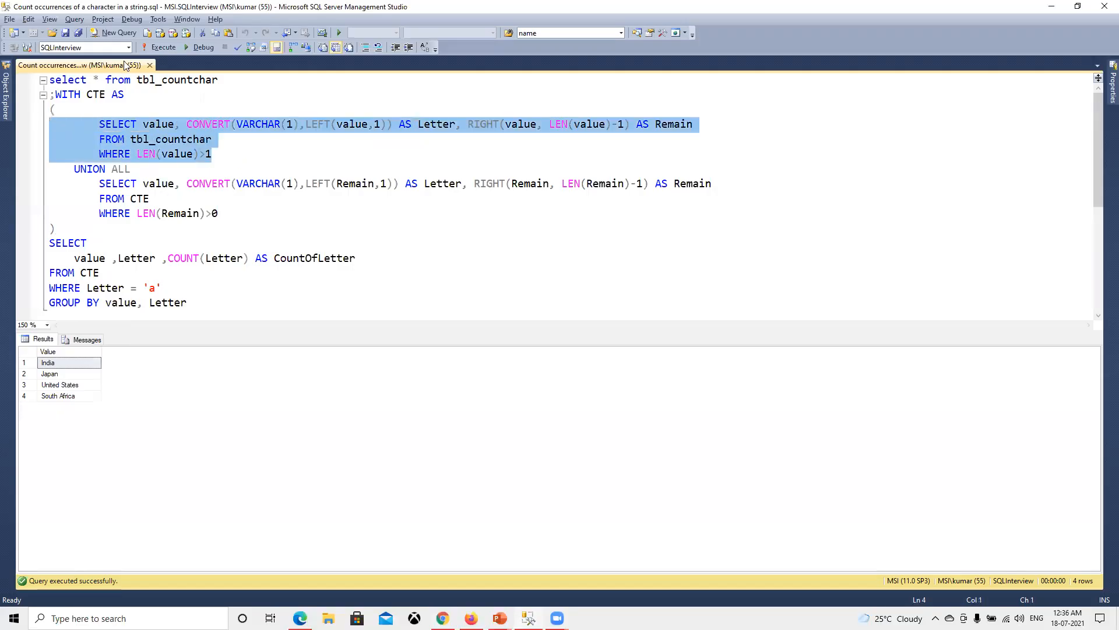
{"action": "left_click", "coordinate": [162, 48]}
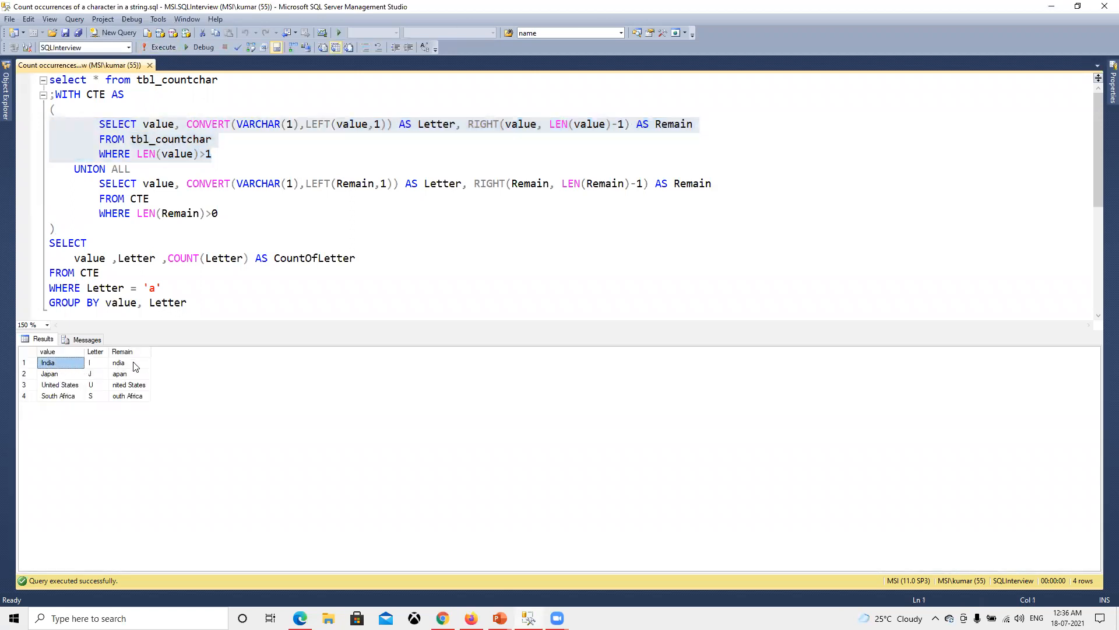
{"action": "left_click", "coordinate": [130, 363]}
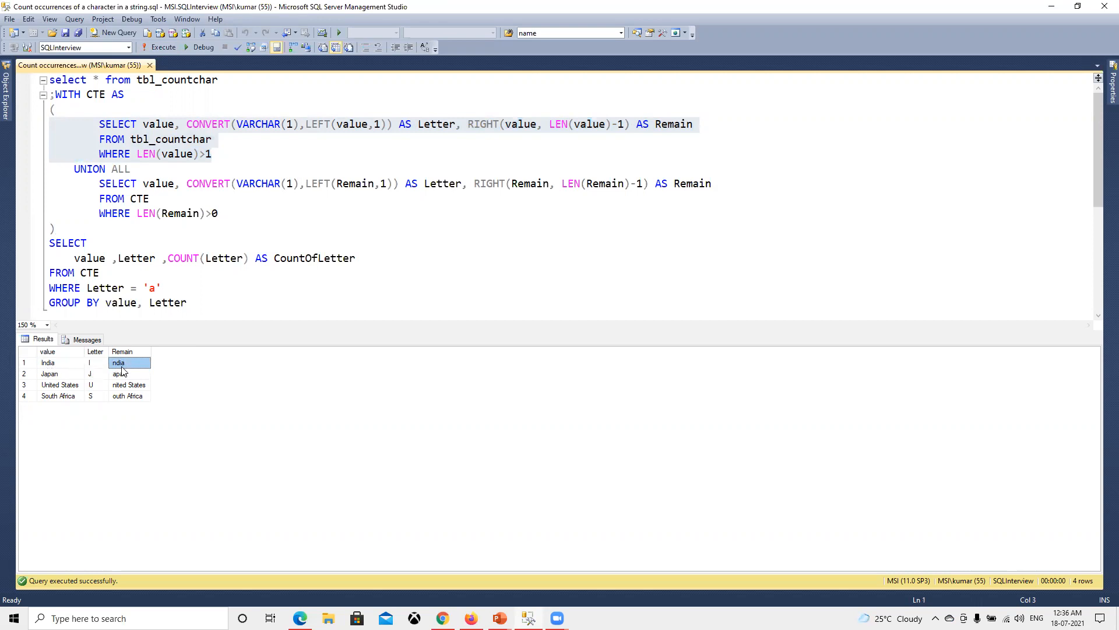
{"action": "mouse_move", "coordinate": [127, 370]}
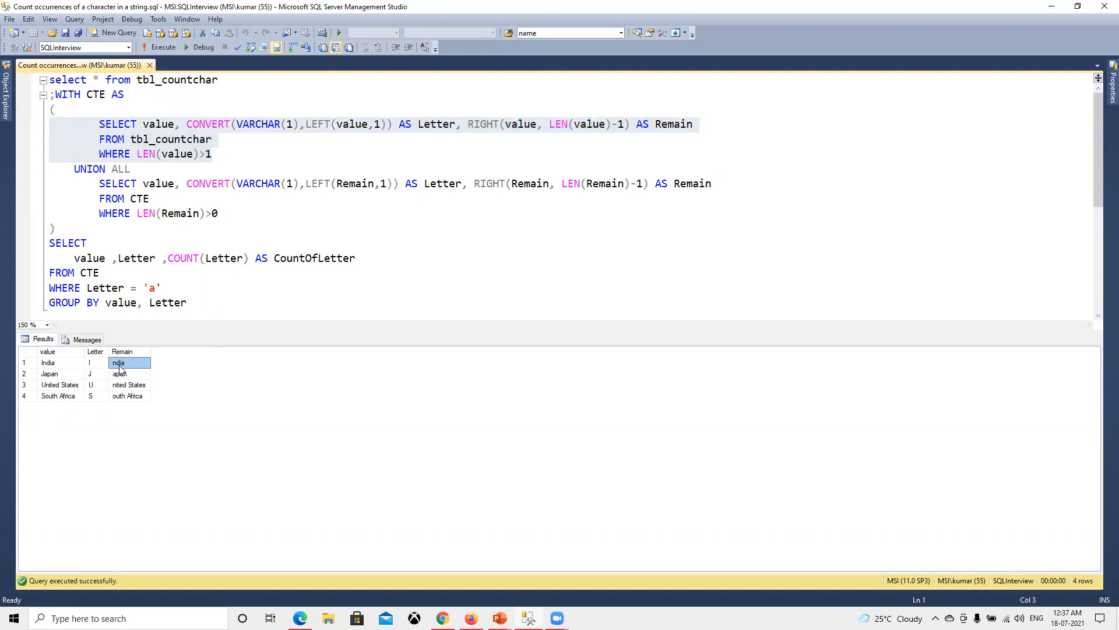
{"action": "mouse_move", "coordinate": [131, 373]}
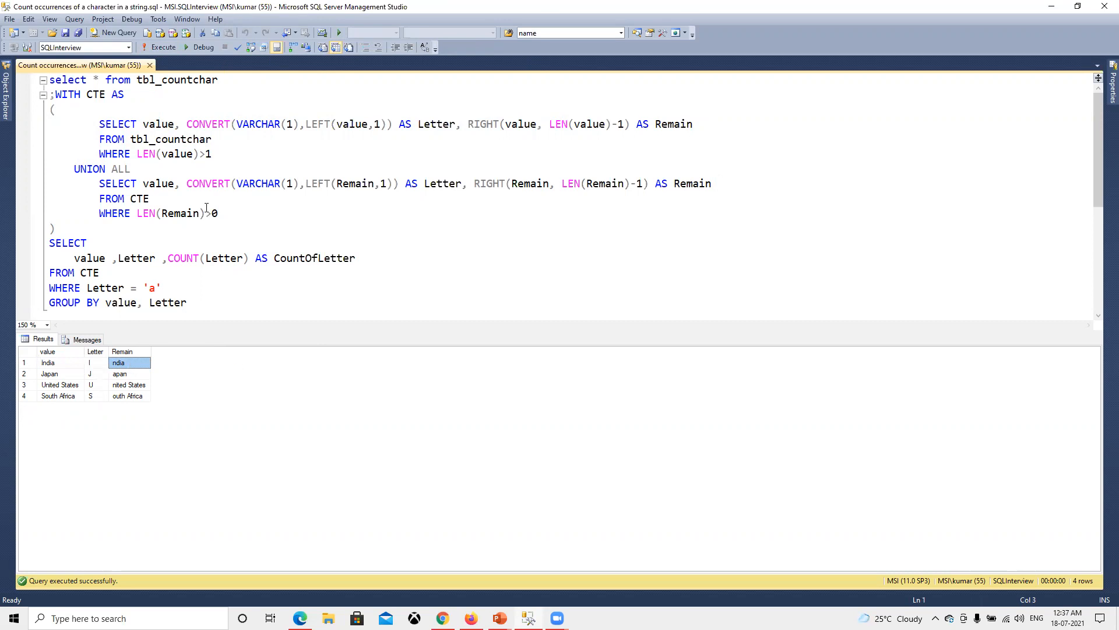
{"action": "left_click", "coordinate": [106, 184]}
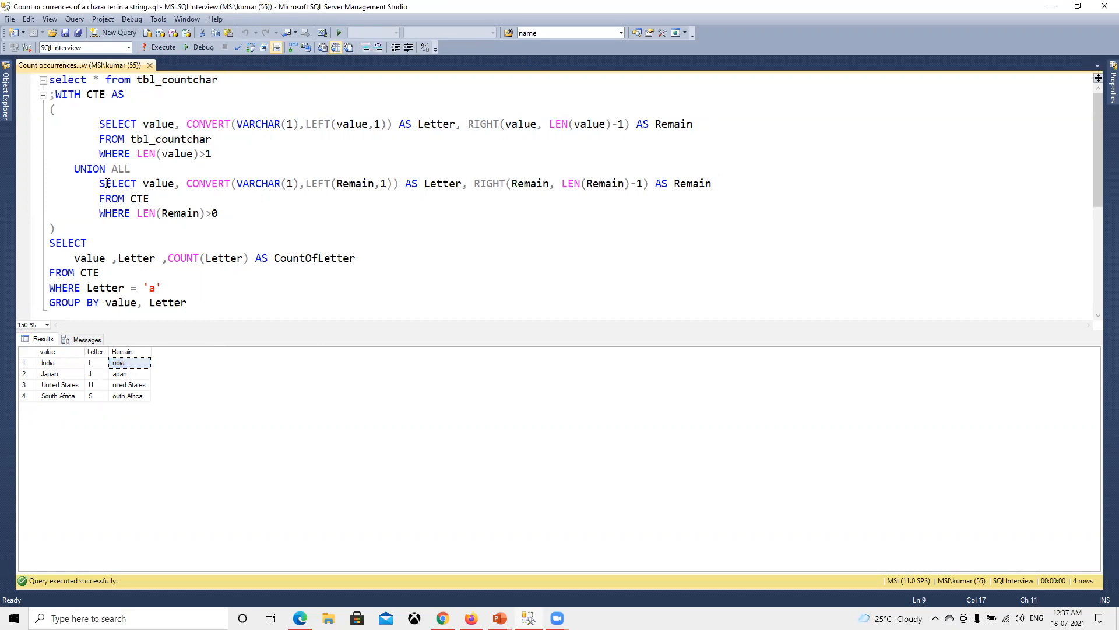
{"action": "left_click", "coordinate": [140, 199]}
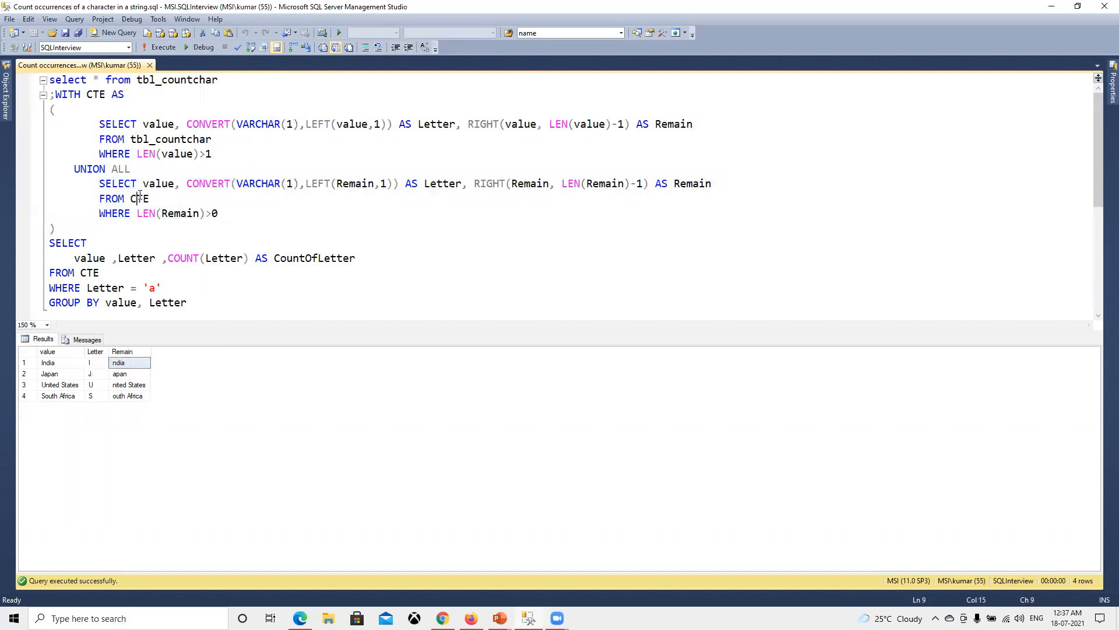
{"action": "double_click", "coordinate": [96, 94]}
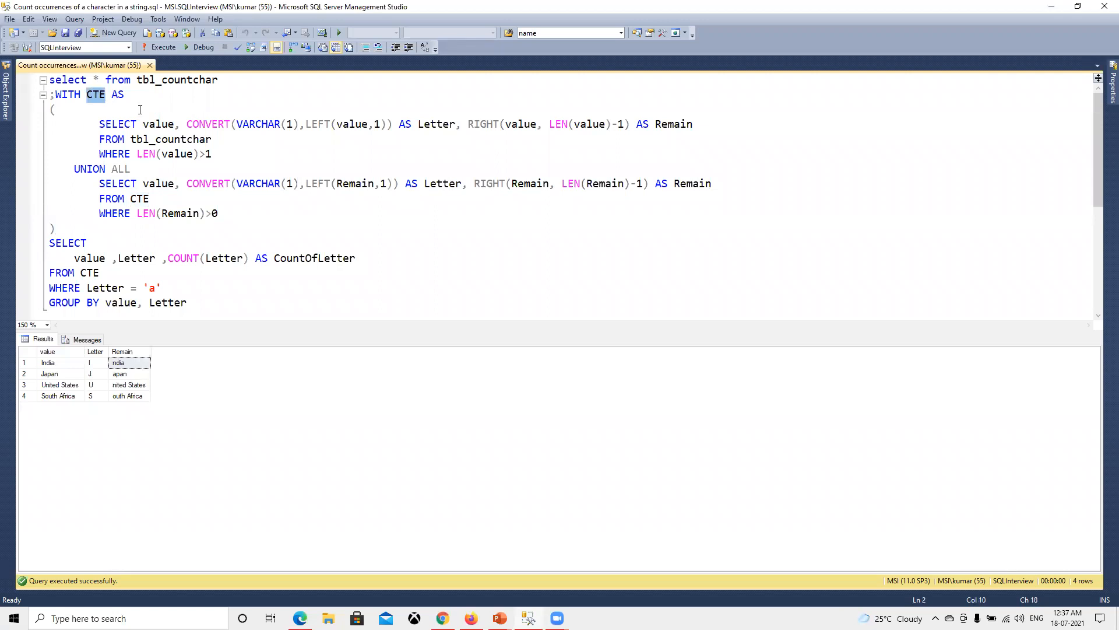
{"action": "left_click", "coordinate": [161, 139]}
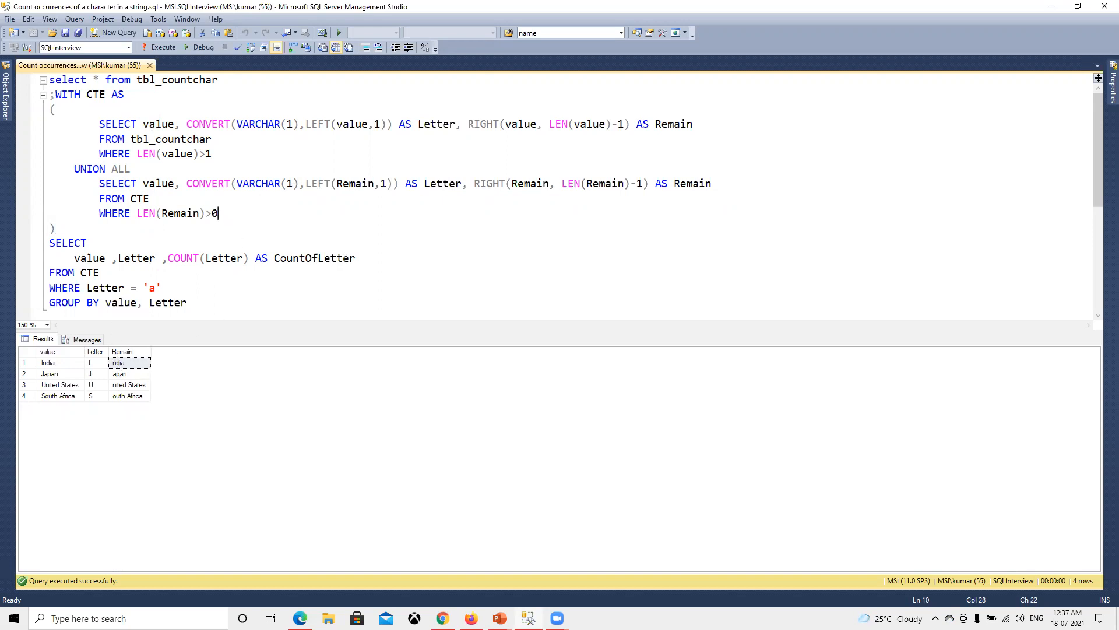
{"action": "mouse_move", "coordinate": [171, 443]}
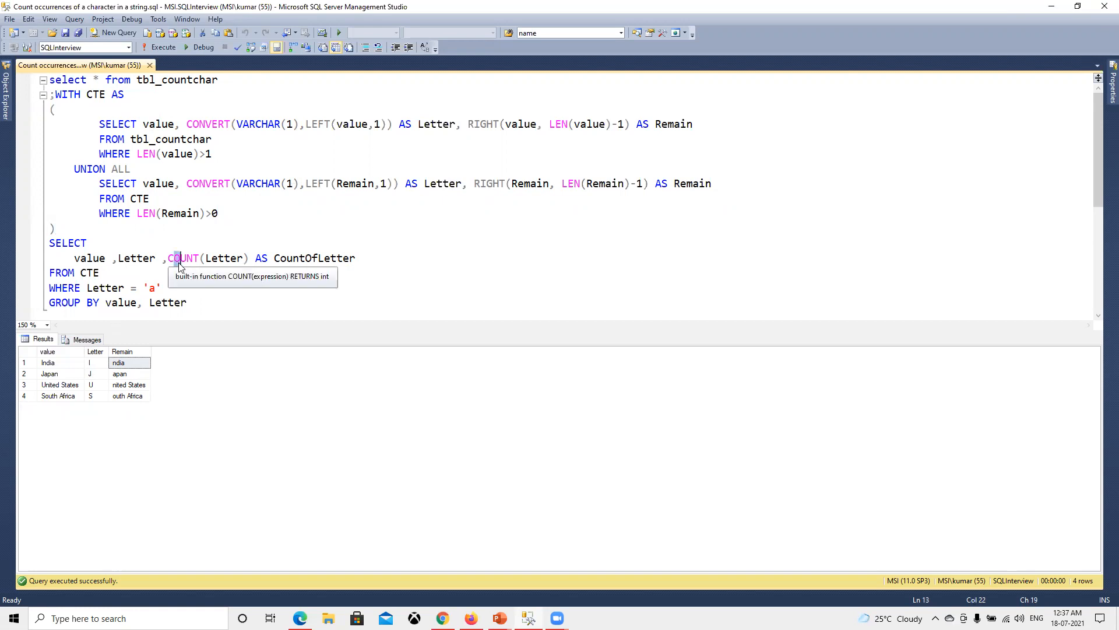
{"action": "double_click", "coordinate": [158, 123]}
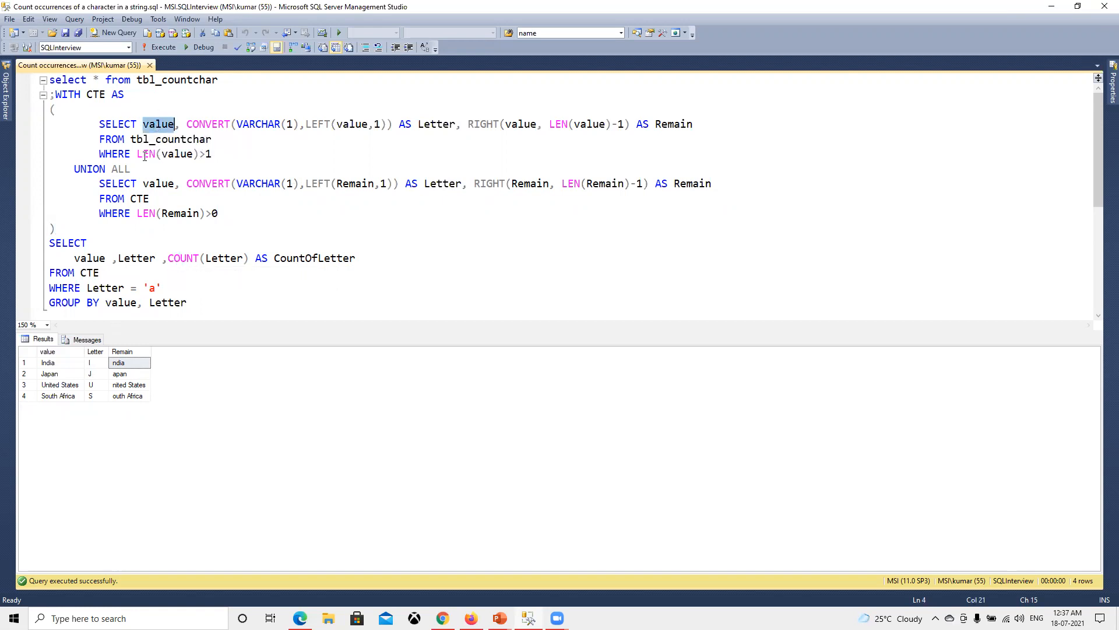
{"action": "left_click", "coordinate": [47, 351]}
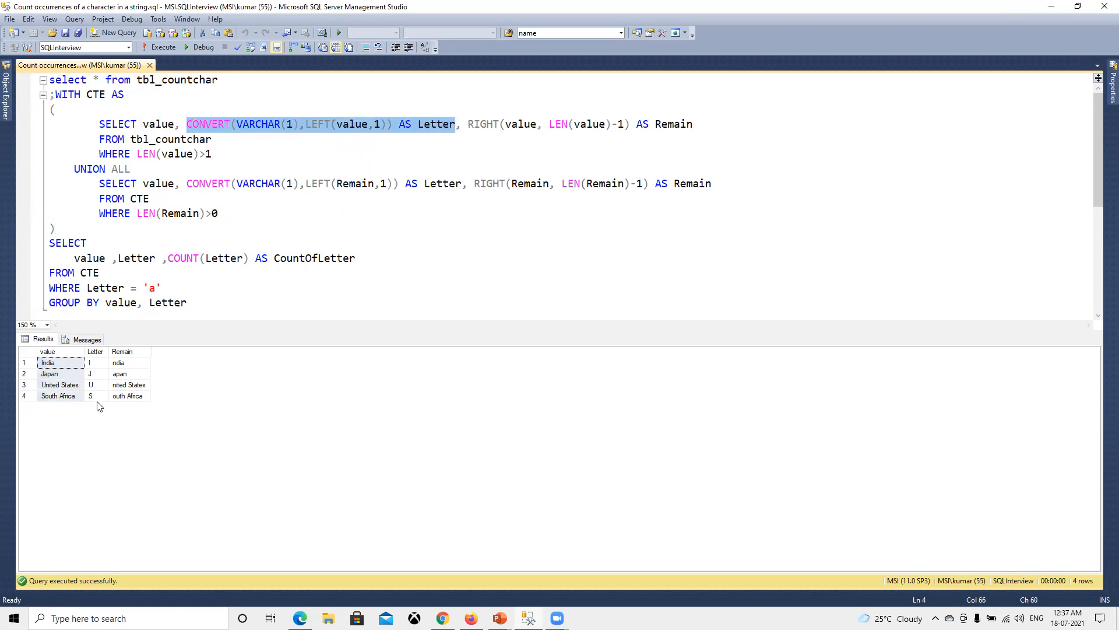
{"action": "left_click", "coordinate": [211, 154]}
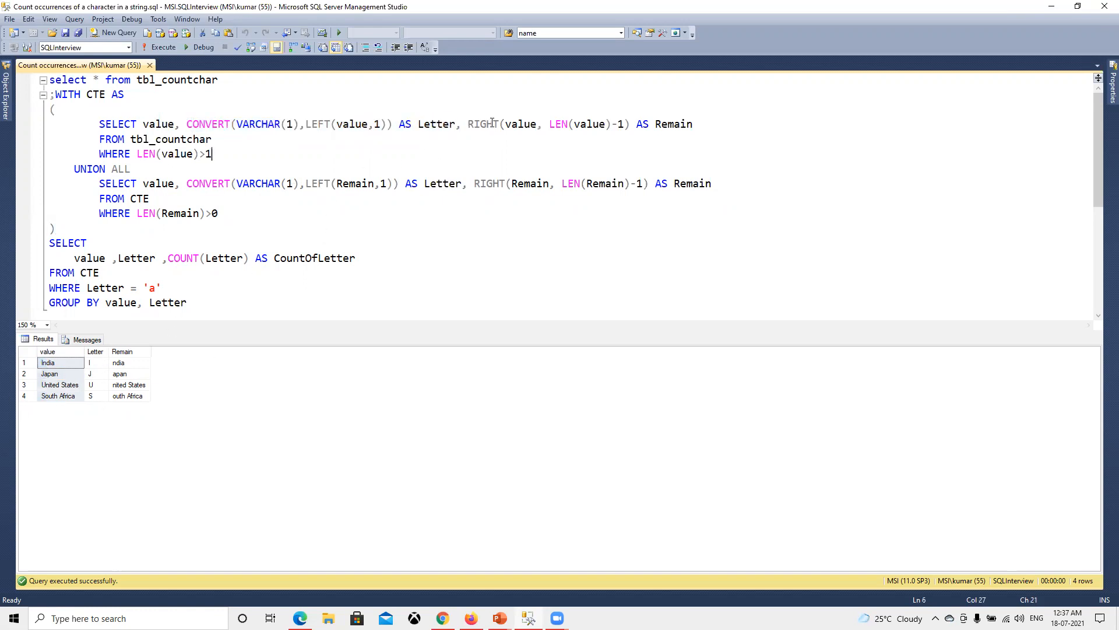
{"action": "mouse_move", "coordinate": [485, 124]}
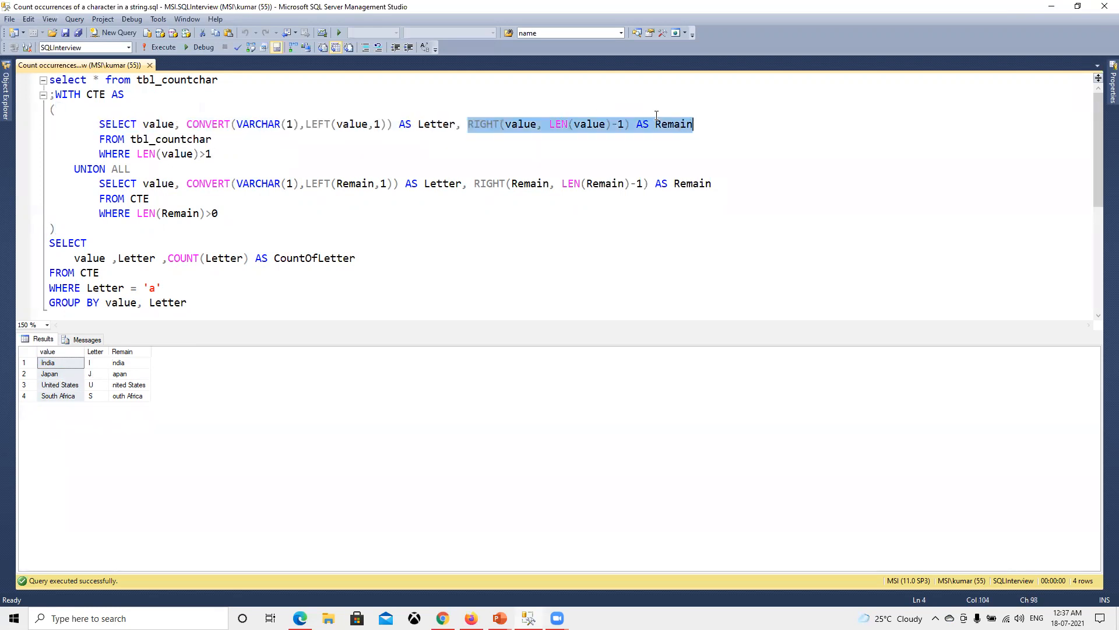
{"action": "left_click", "coordinate": [618, 124]}
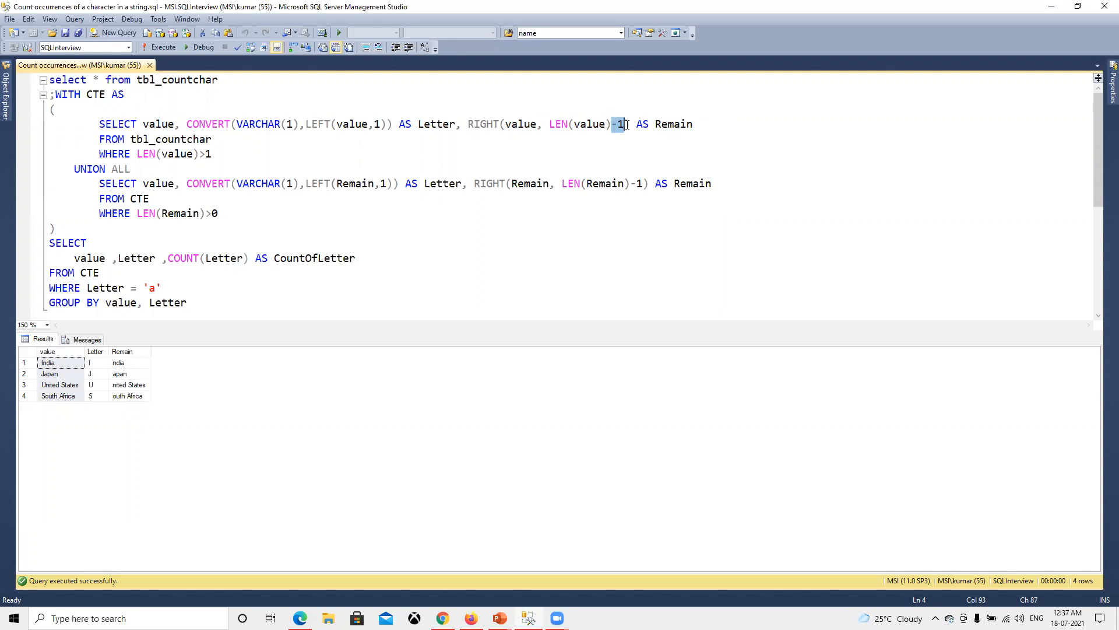
{"action": "mouse_move", "coordinate": [93, 411]}
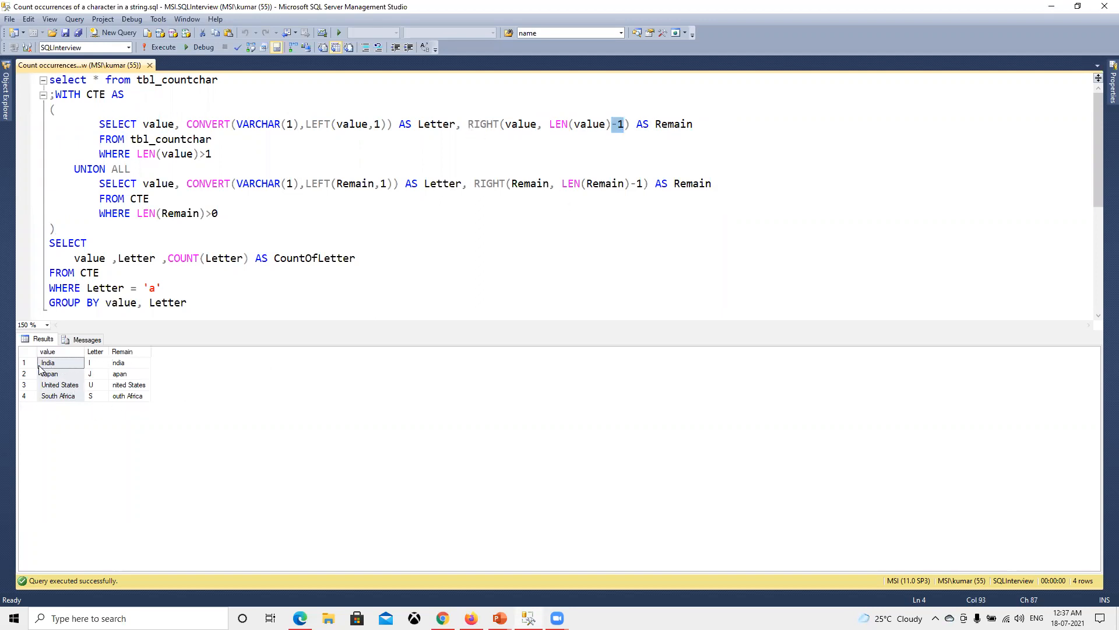
{"action": "left_click", "coordinate": [95, 374]}
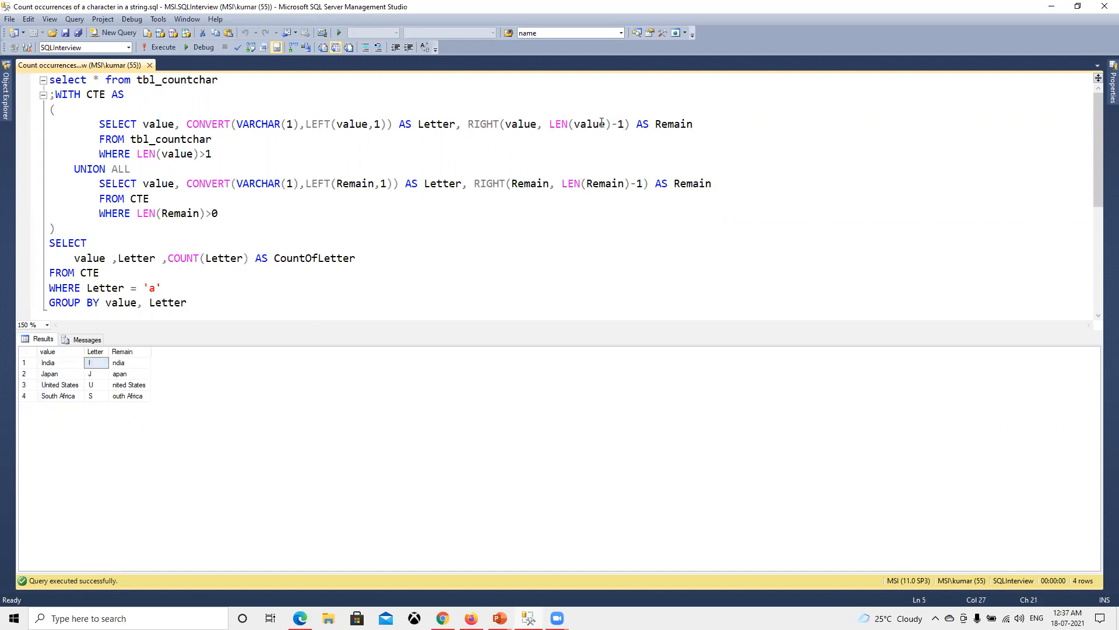
{"action": "left_click", "coordinate": [129, 362]}
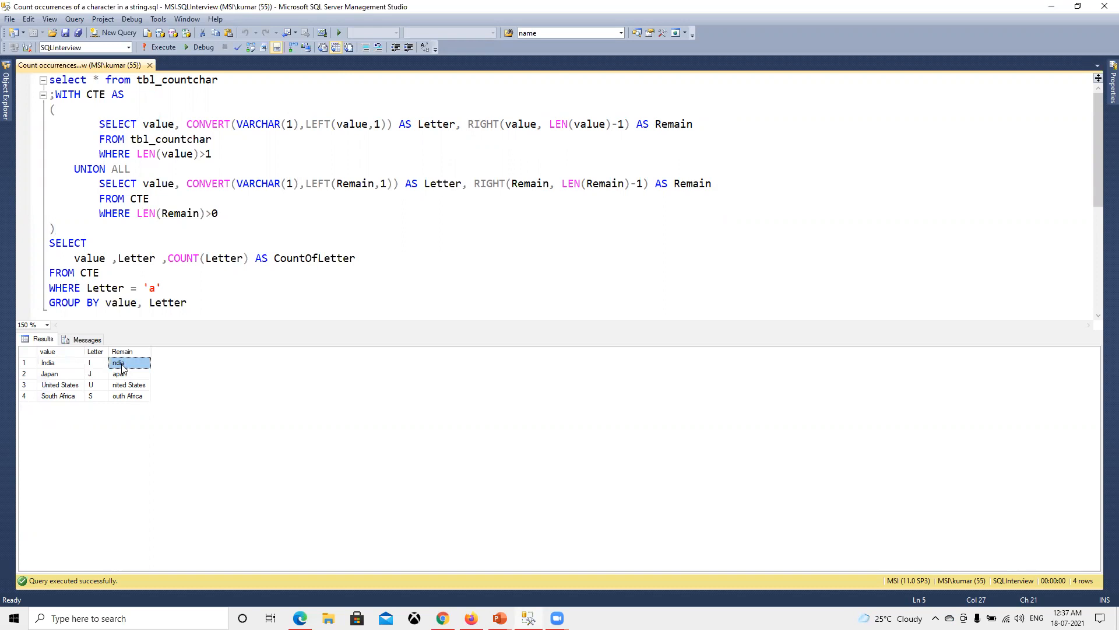
{"action": "left_click", "coordinate": [240, 96]}
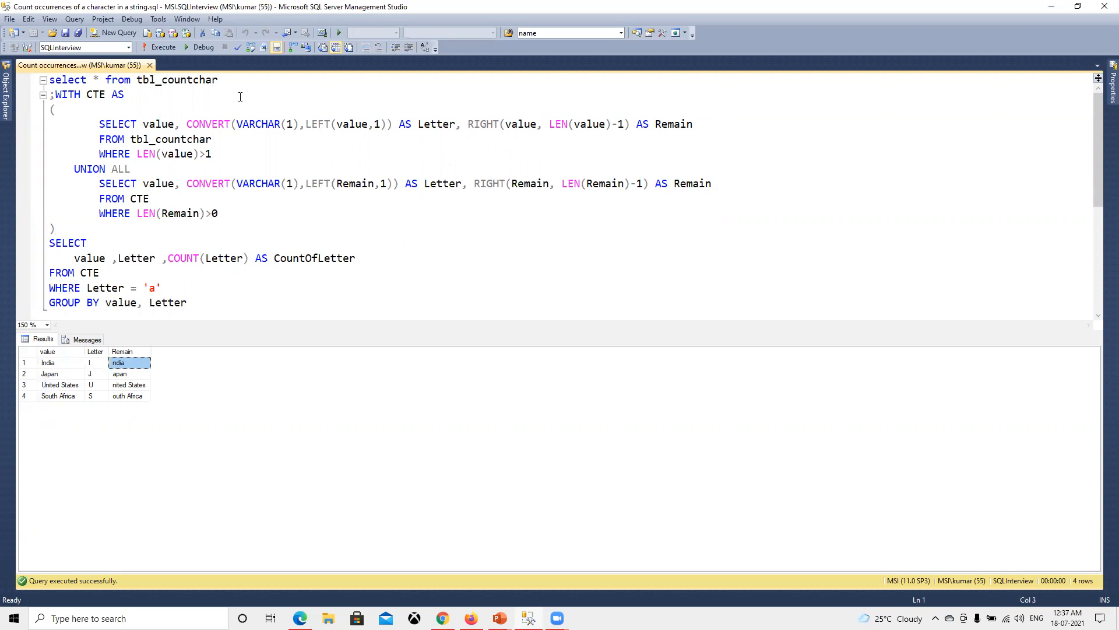
{"action": "left_click", "coordinate": [158, 287]}
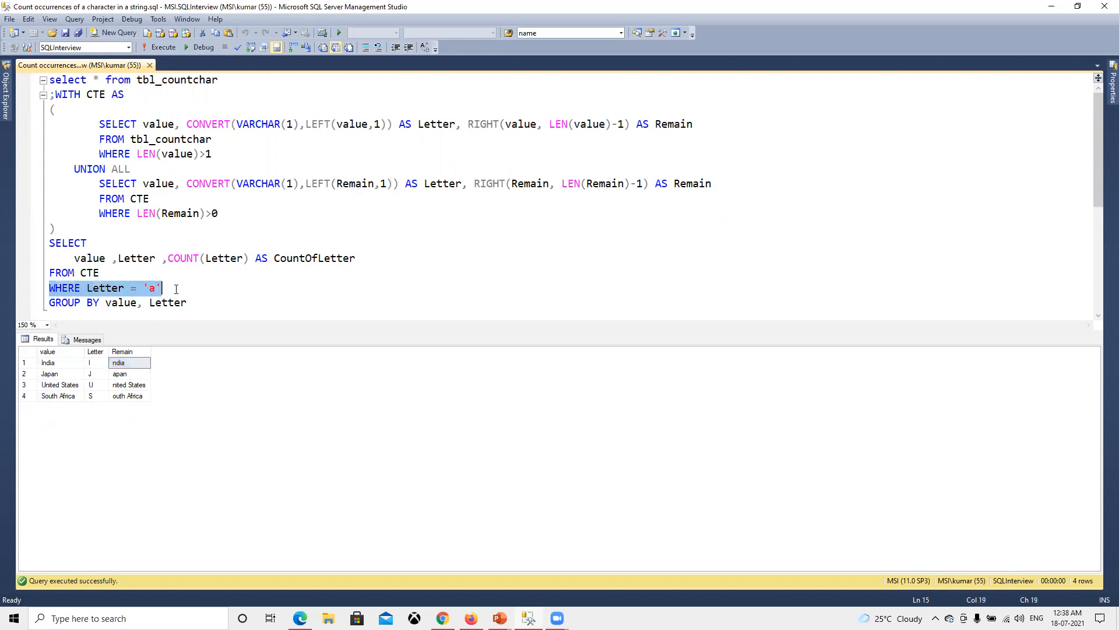
{"action": "left_click", "coordinate": [95, 373]}
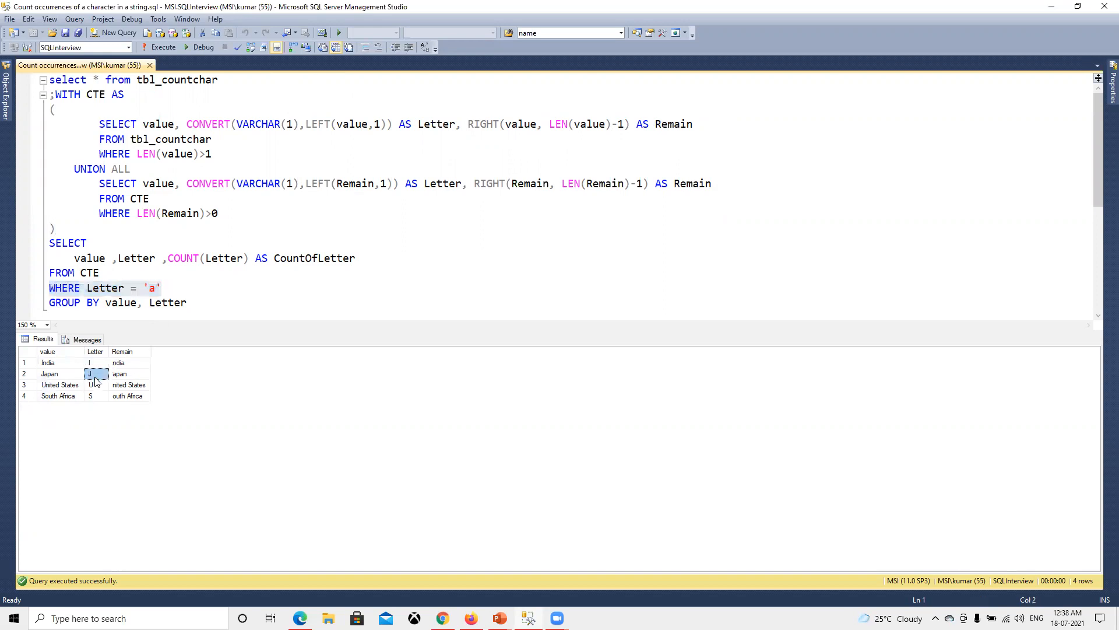
{"action": "left_click", "coordinate": [95, 395]}
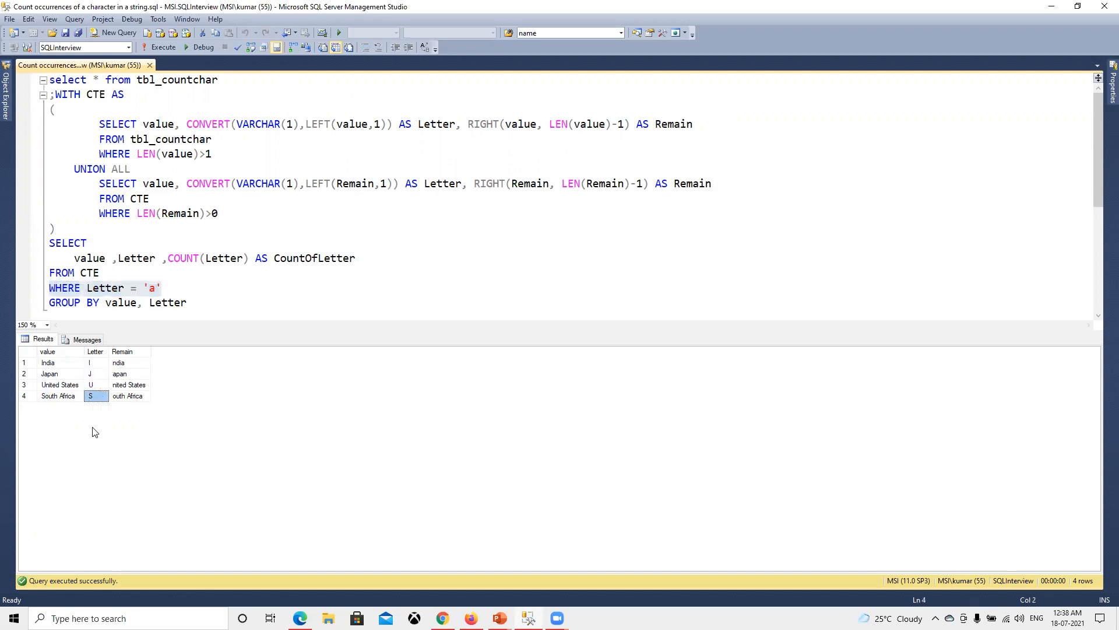
{"action": "mouse_move", "coordinate": [69, 425]}
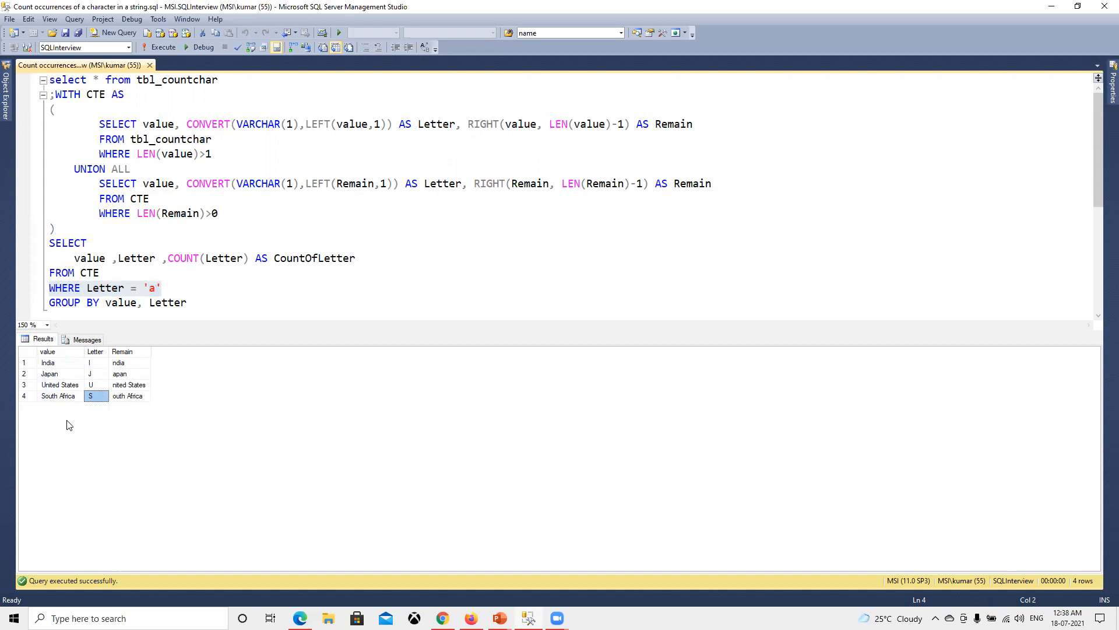
{"action": "mouse_move", "coordinate": [74, 424]}
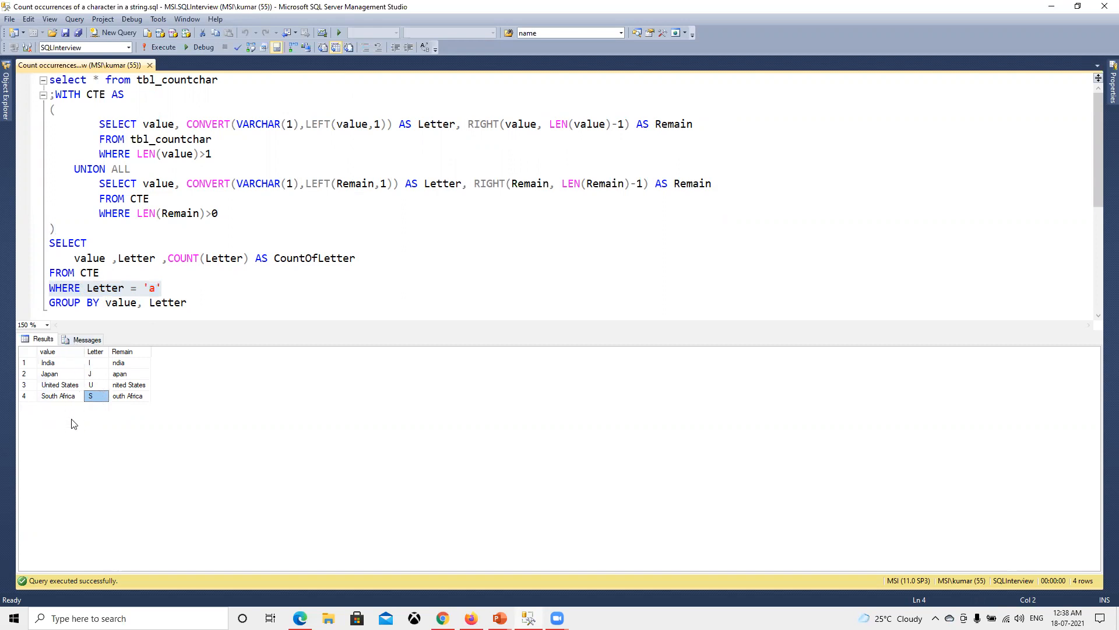
{"action": "mouse_move", "coordinate": [84, 394]}
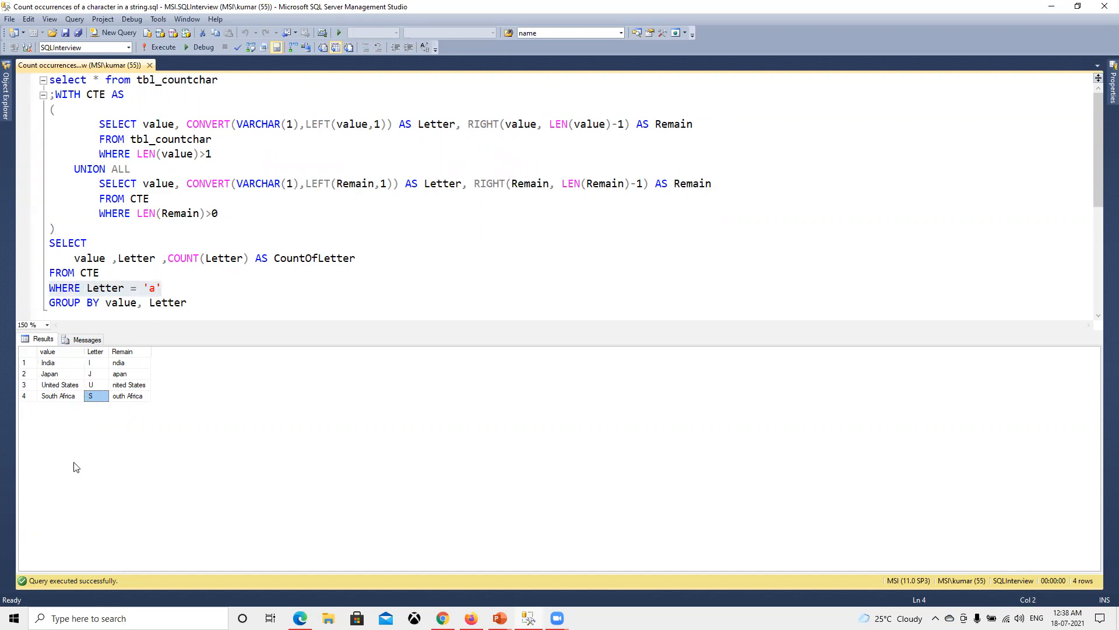
{"action": "mouse_move", "coordinate": [57, 365]}
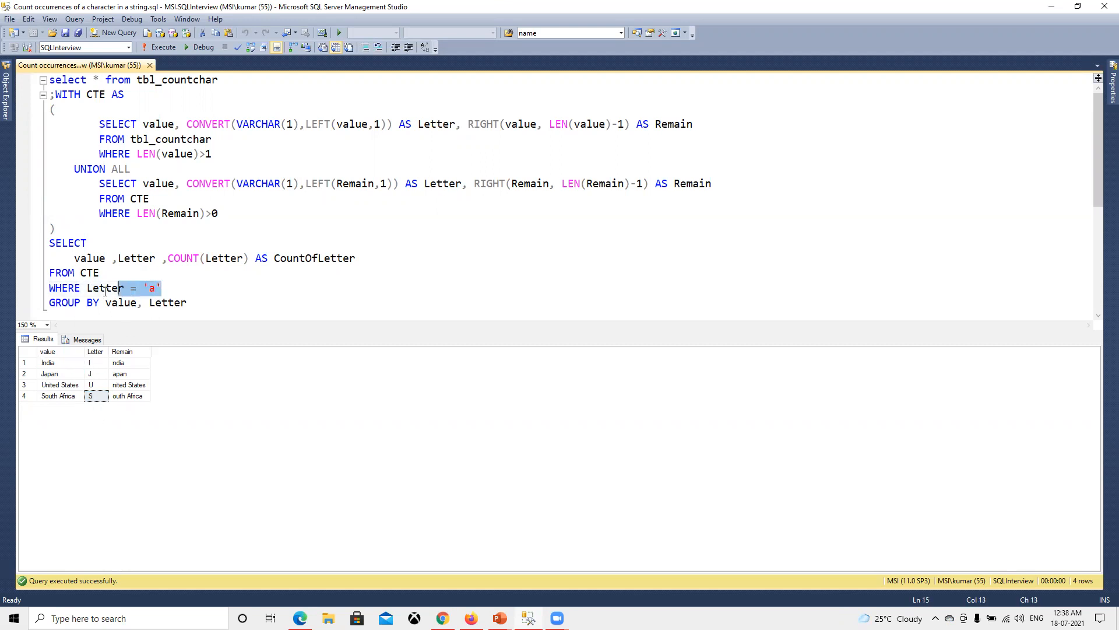
Highlight the Letter filter, the outer select columns and the GROUP BY value, Letter clause
{"action": "left_click", "coordinate": [48, 287]}
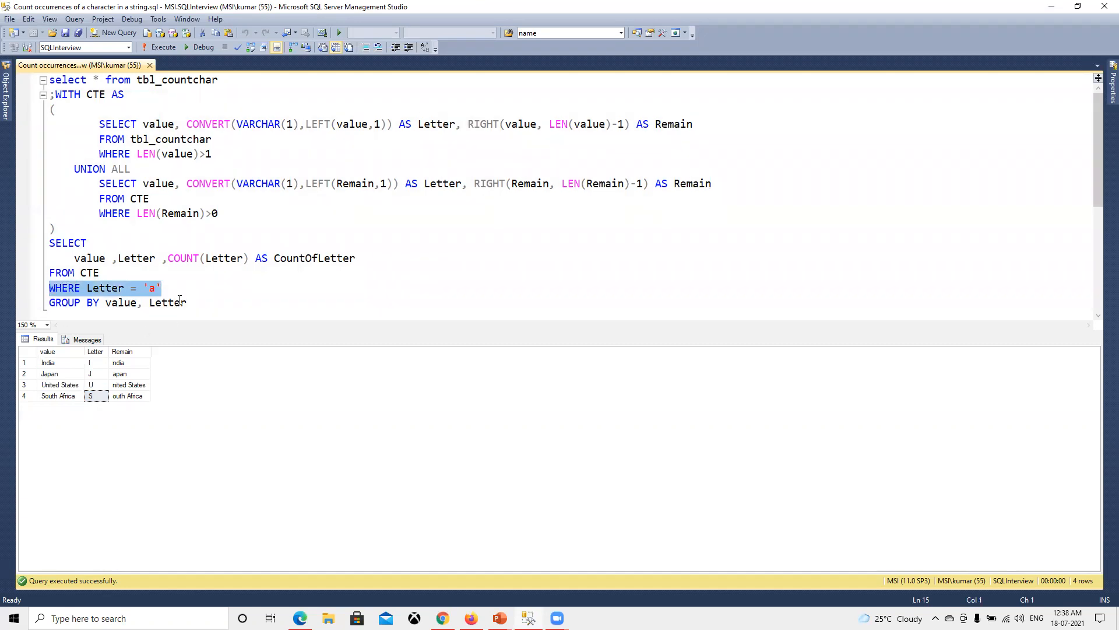
{"action": "double_click", "coordinate": [89, 258]}
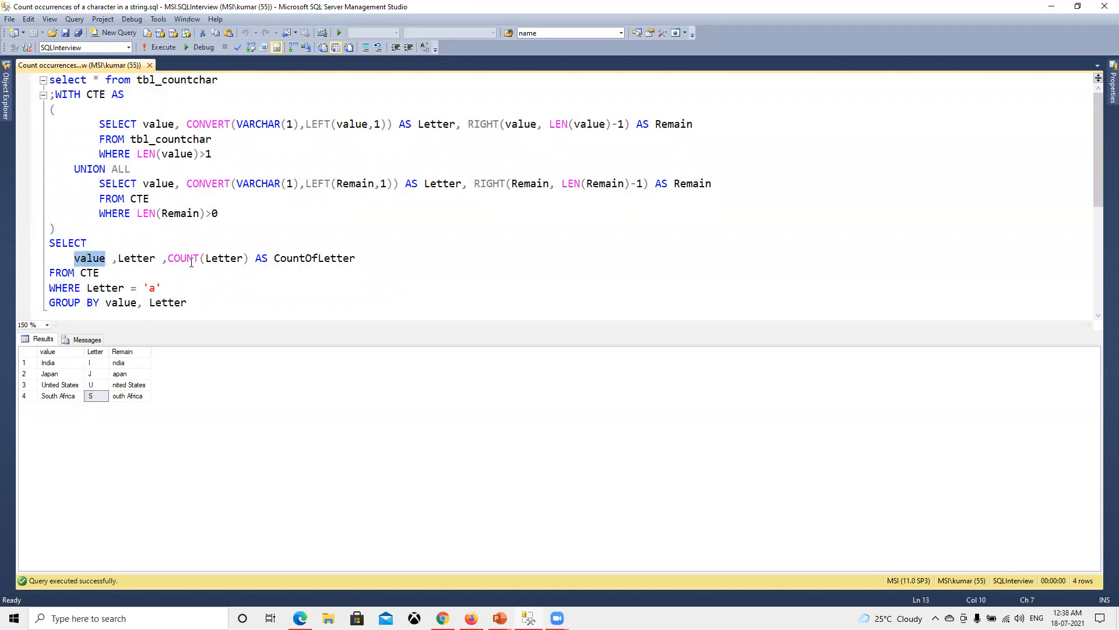
{"action": "double_click", "coordinate": [182, 258]}
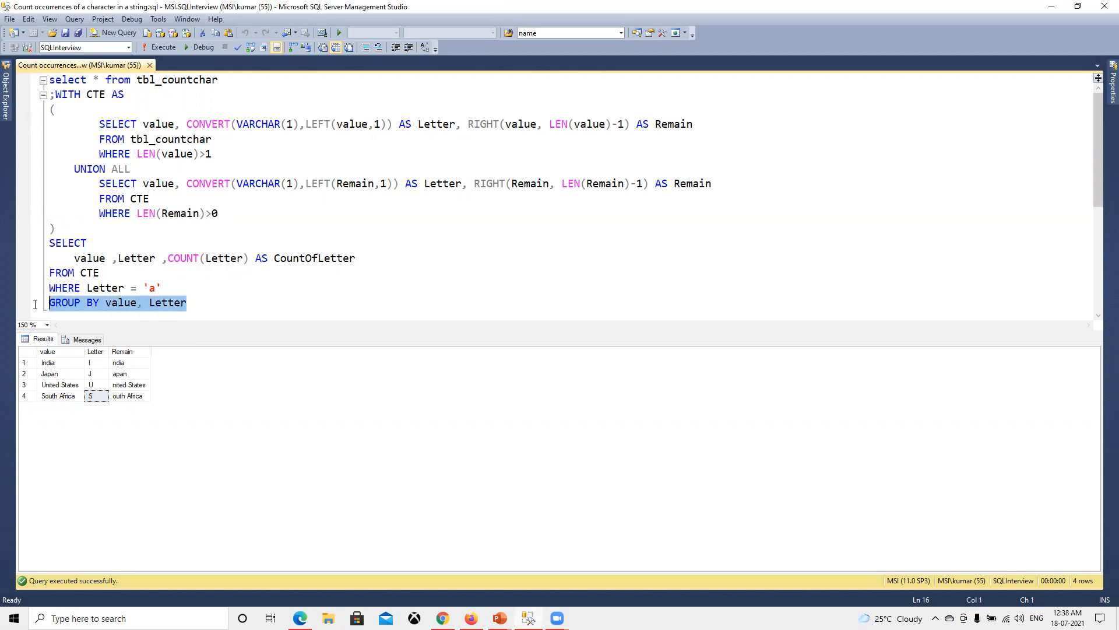
{"action": "double_click", "coordinate": [168, 302]}
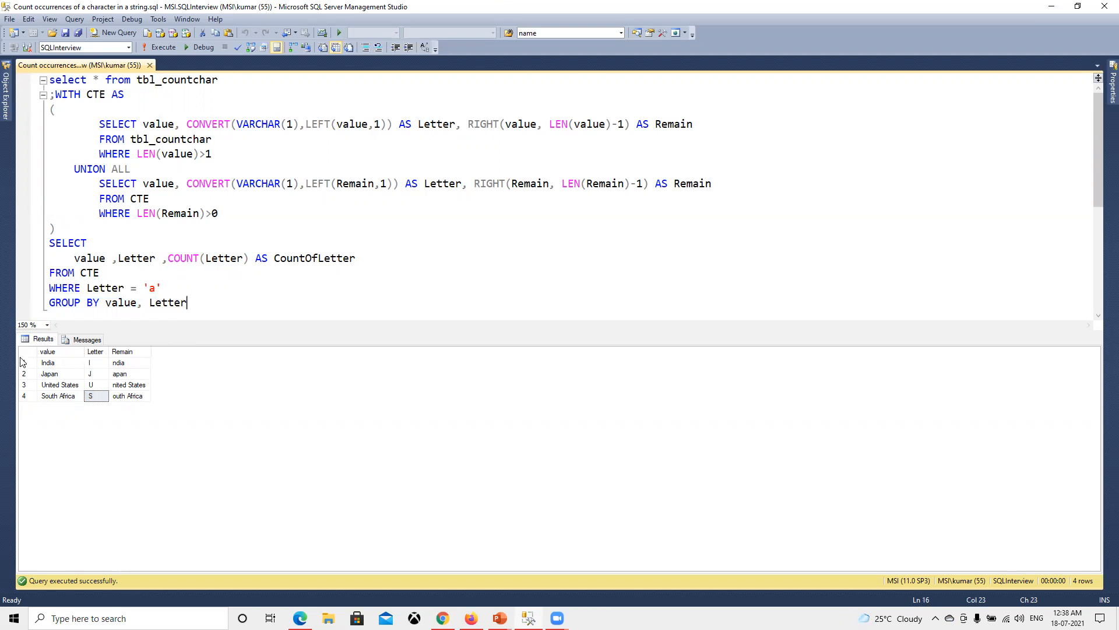
{"action": "left_click", "coordinate": [95, 362]}
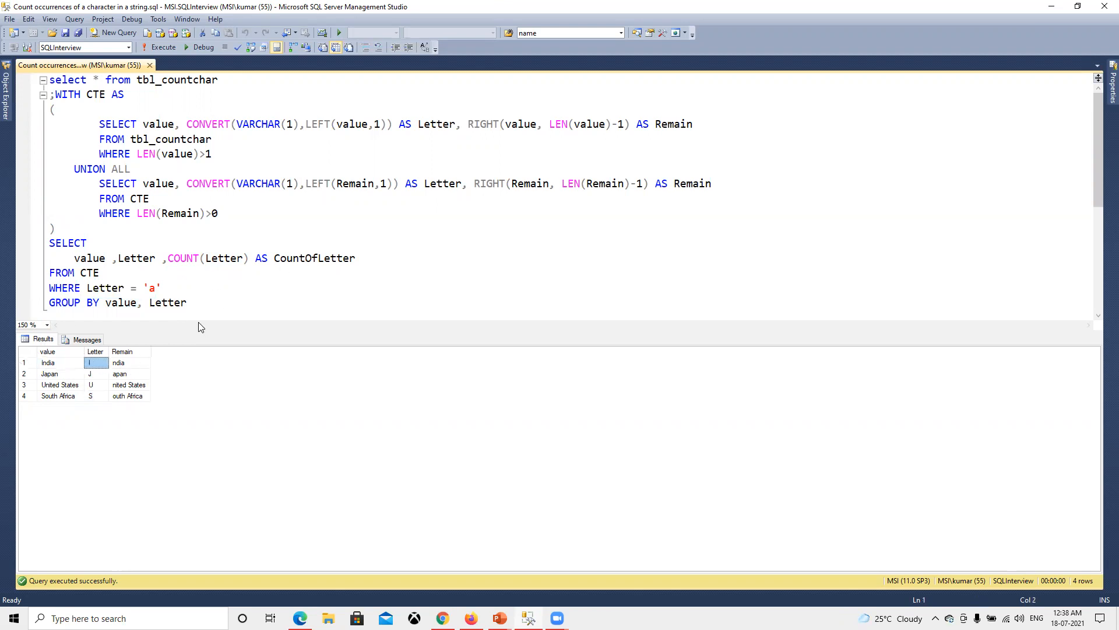
{"action": "mouse_move", "coordinate": [163, 47]}
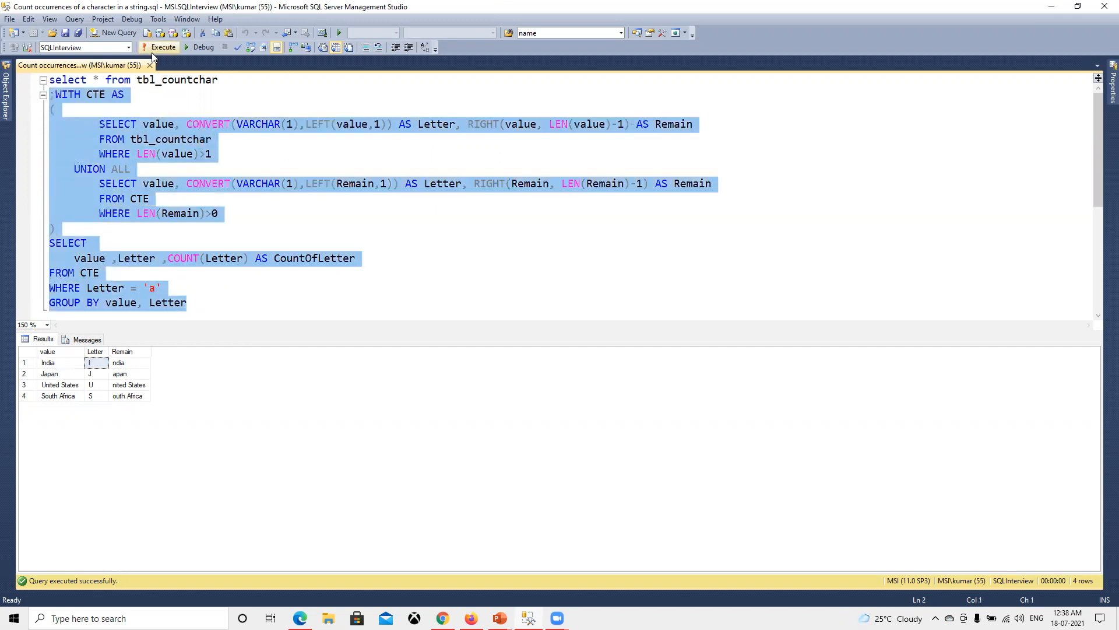
Run the recursive CTE query to get per-country counts of the letter 'a'
{"action": "left_click", "coordinate": [163, 48]}
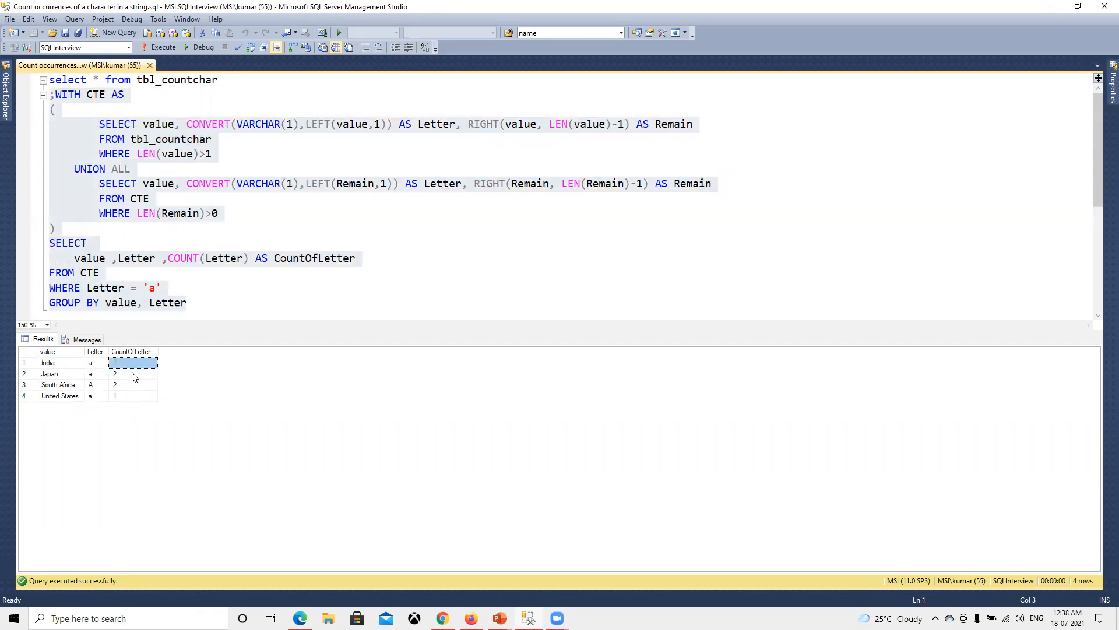
{"action": "left_click_drag", "start_coordinate": [51, 95], "coordinate": [161, 287]}
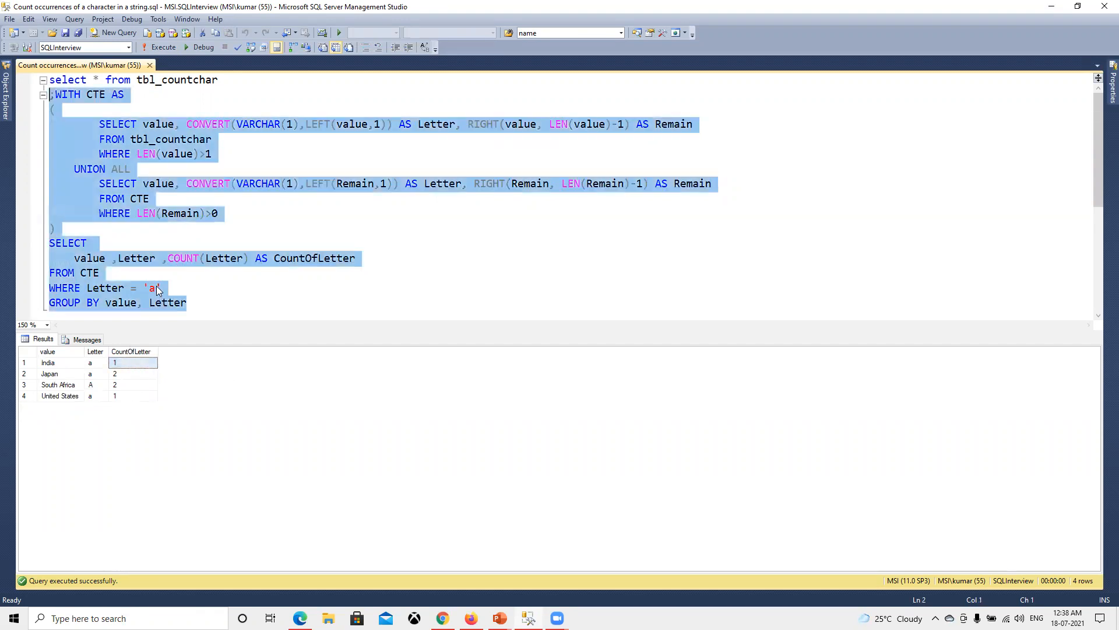
{"action": "left_click", "coordinate": [153, 288]}
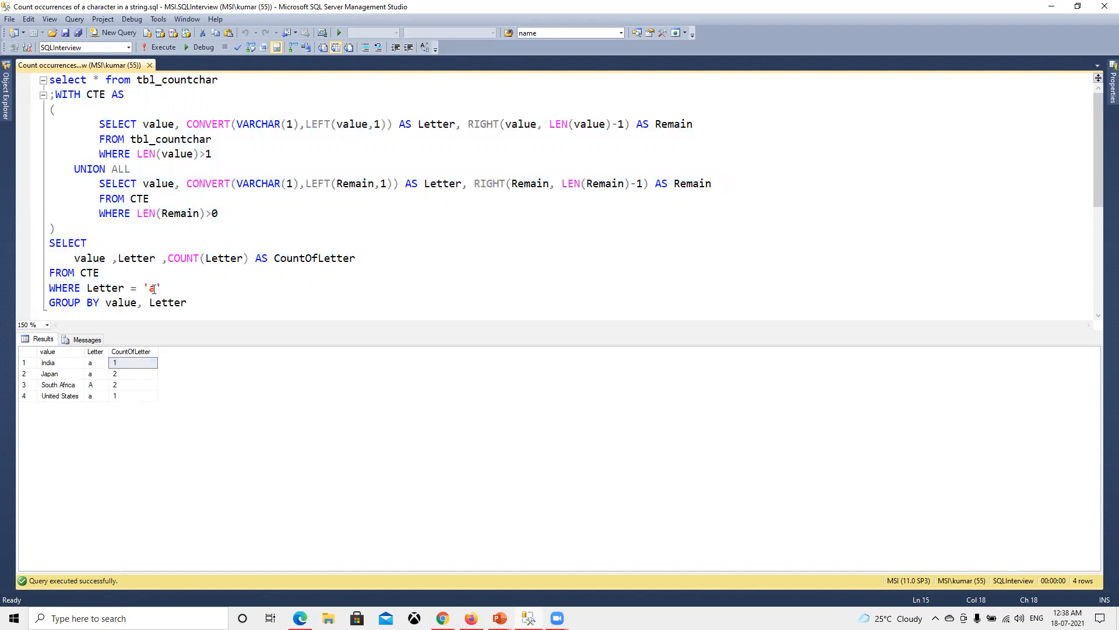
Filter on 's' and run (South Africa 1, United States 2), then change the letter to 'x'
{"action": "key", "text": "Backspace"}
{"action": "type", "text": "s"}
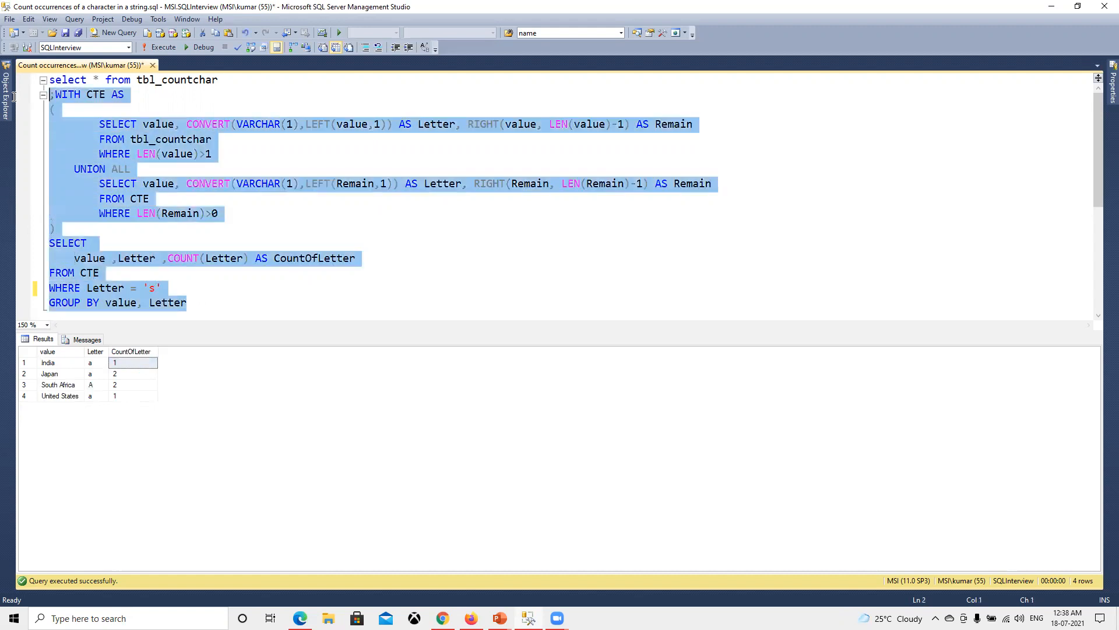
{"action": "left_click", "coordinate": [163, 47]}
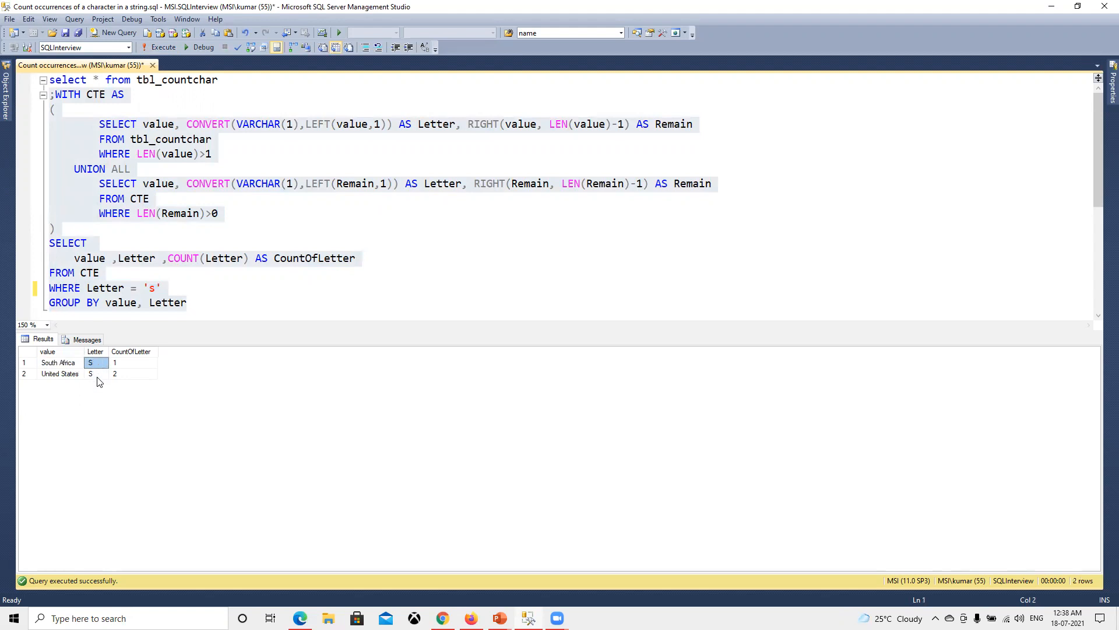
{"action": "left_click", "coordinate": [95, 373]}
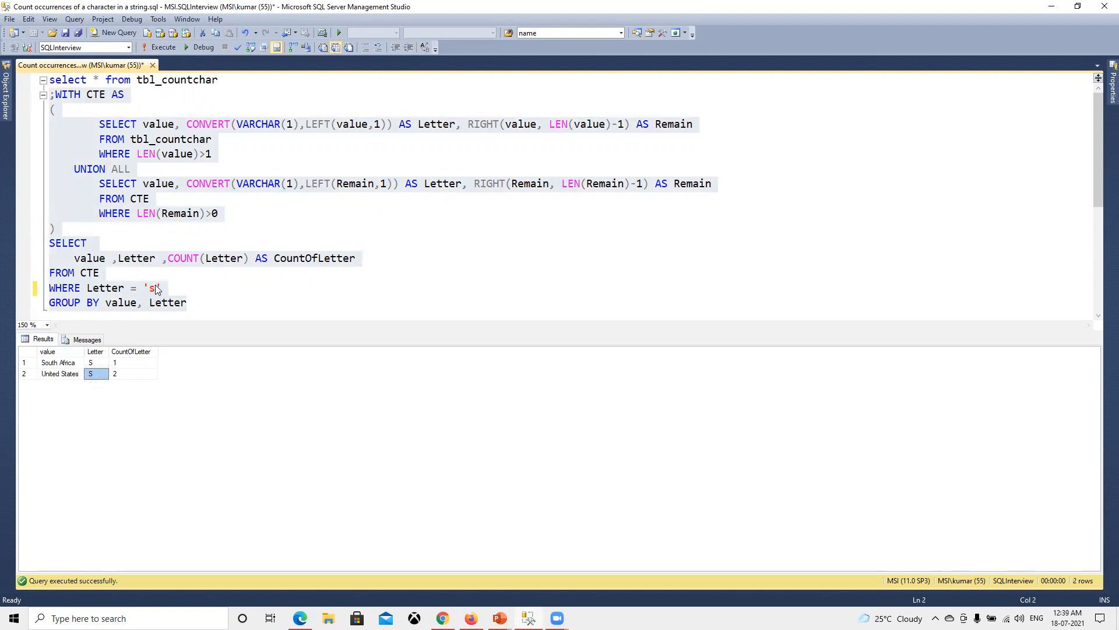
{"action": "key", "text": "Backspace"}
{"action": "type", "text": "x"}
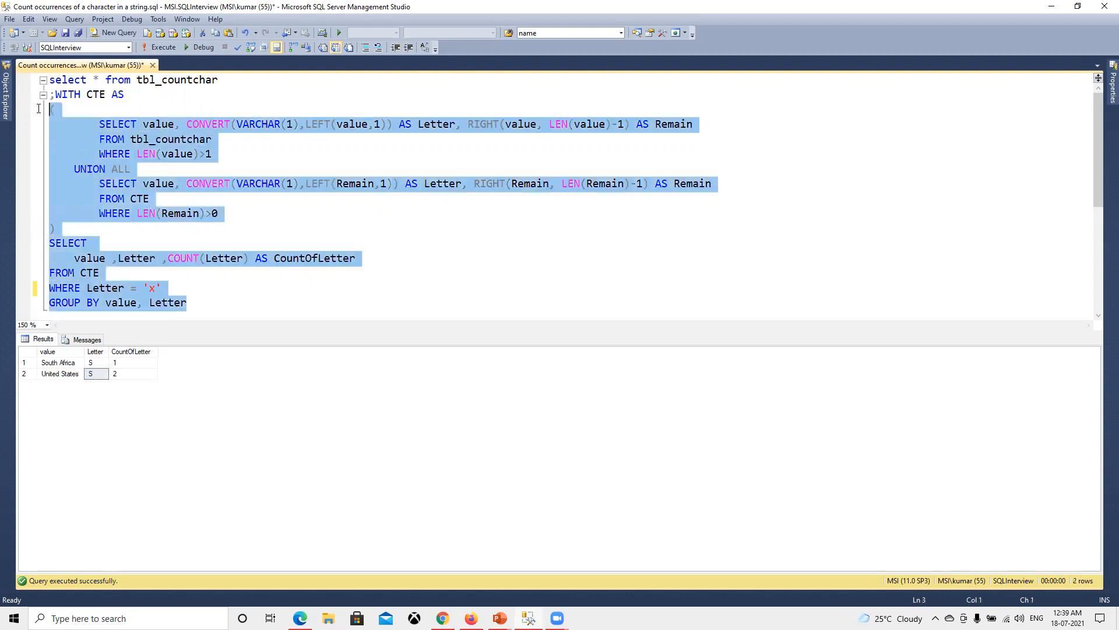
Run the 'x' count (no rows), then set the letter back to 'a' and rerun the query
{"action": "left_click", "coordinate": [163, 48]}
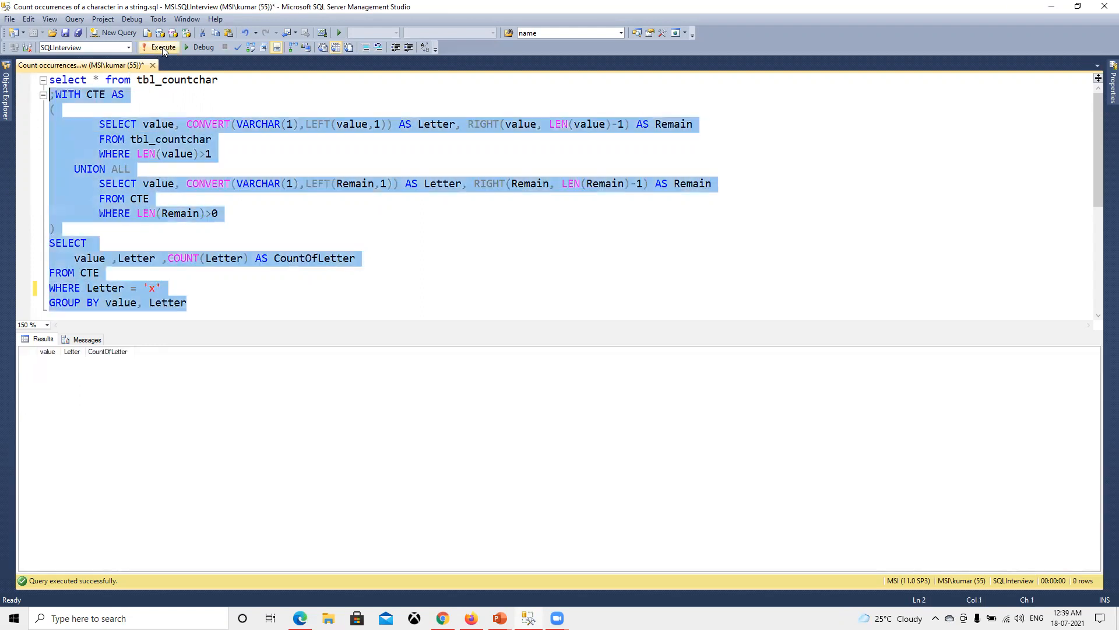
{"action": "left_click", "coordinate": [152, 287]}
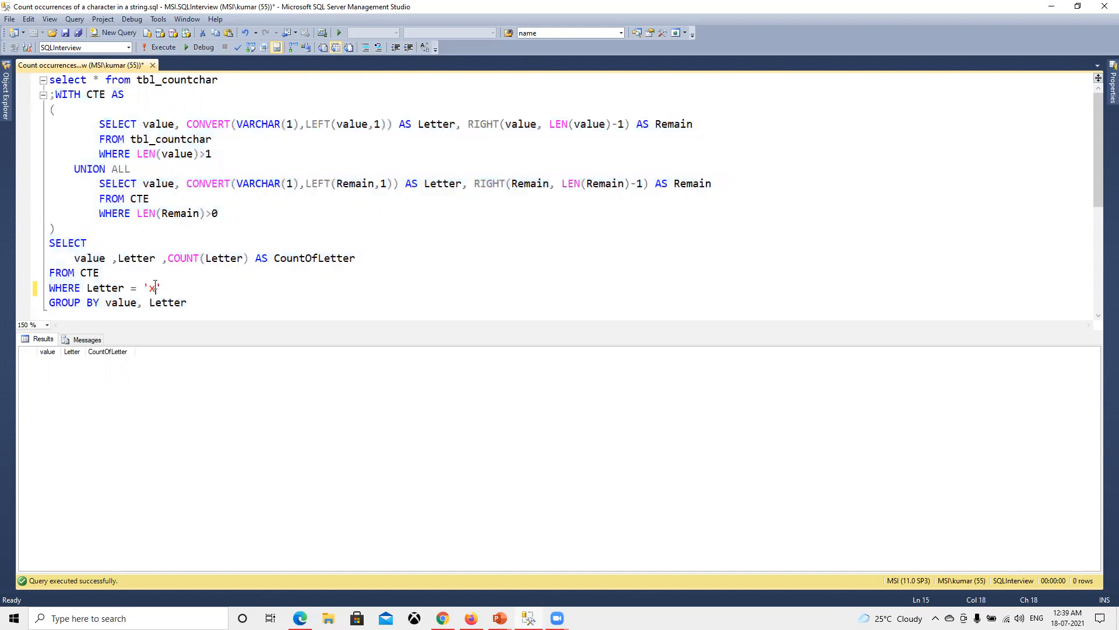
{"action": "type", "text": "a"}
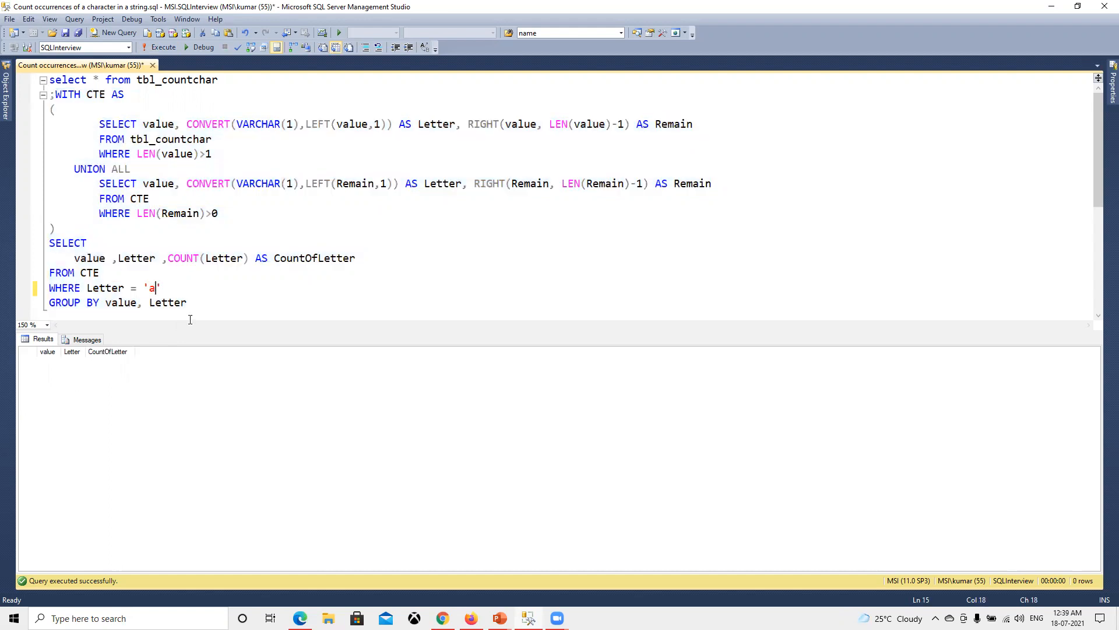
{"action": "key", "text": "ctrl+a"}
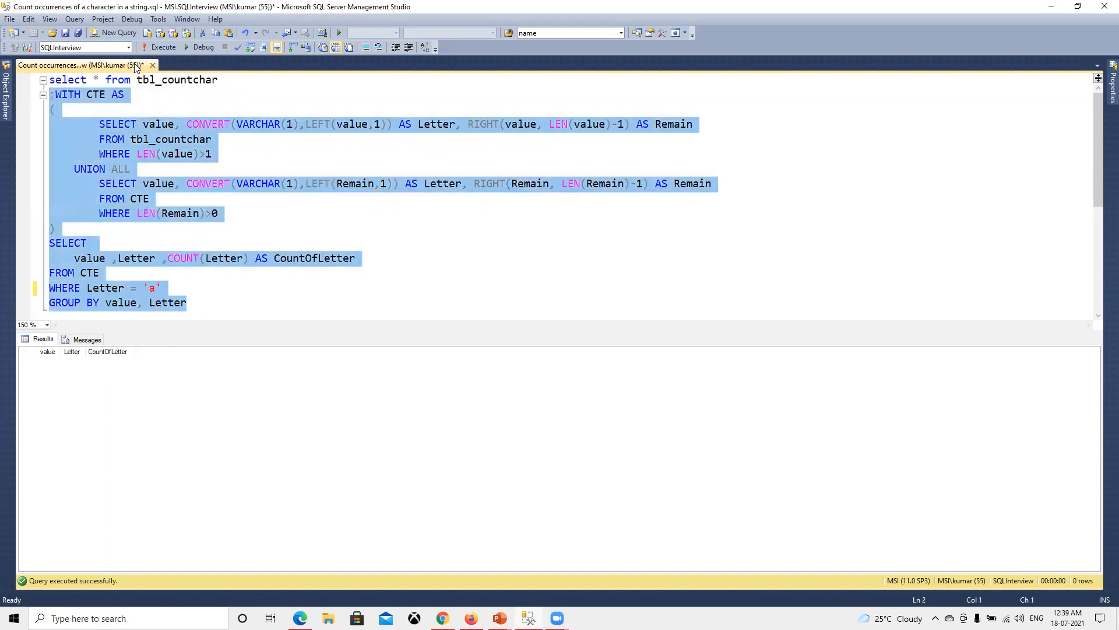
{"action": "left_click", "coordinate": [163, 47]}
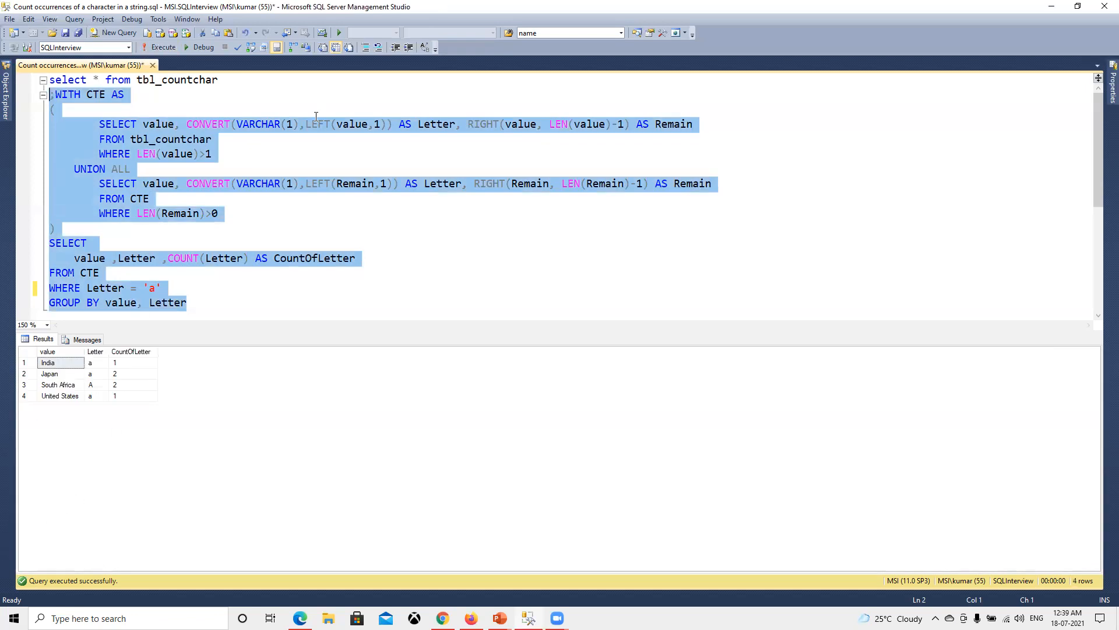
{"action": "mouse_move", "coordinate": [107, 380]}
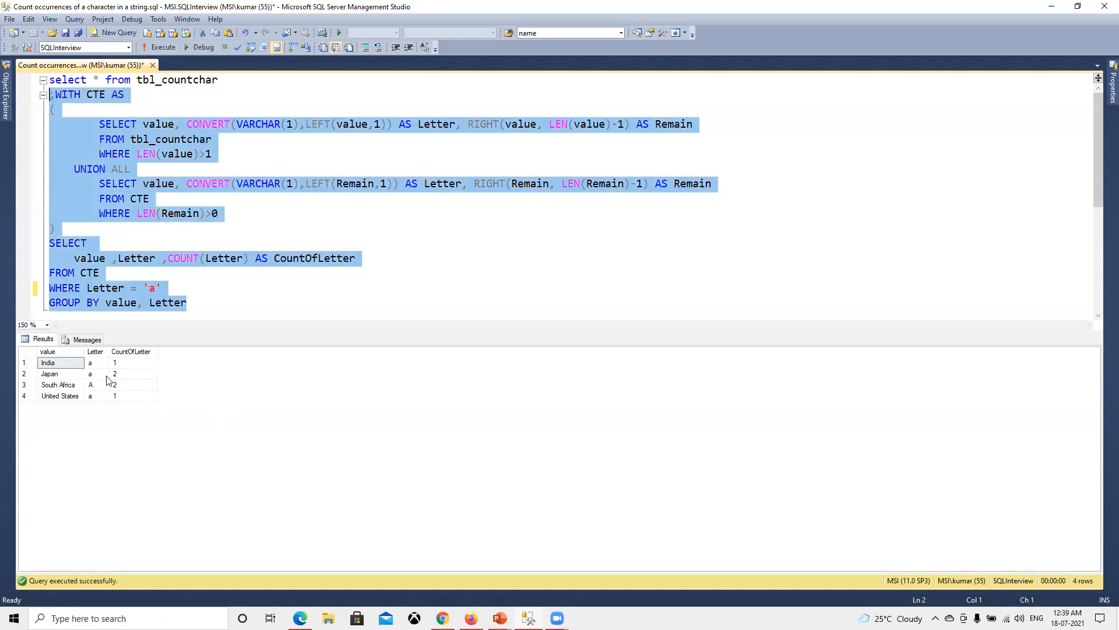